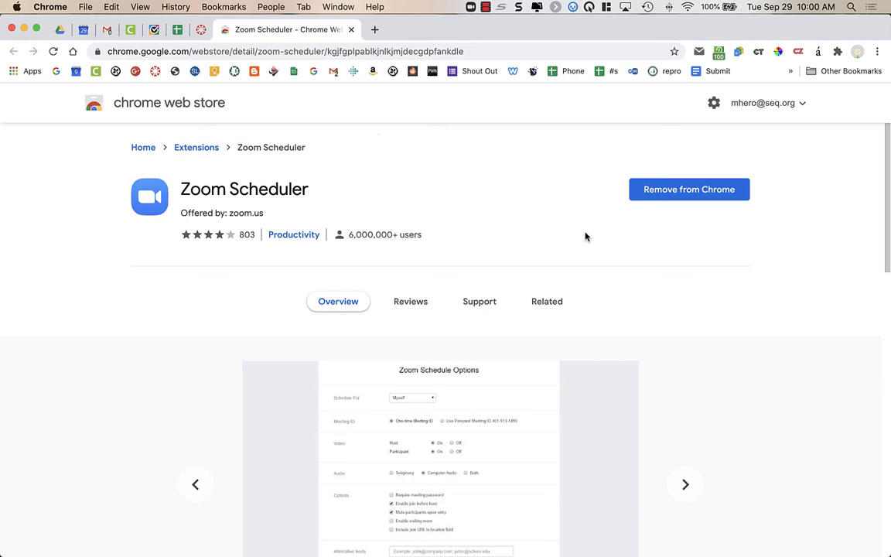
Open Chrome's Extensions list and show the Zoom Scheduler More actions menu
{"action": "left_click", "coordinate": [684, 484]}
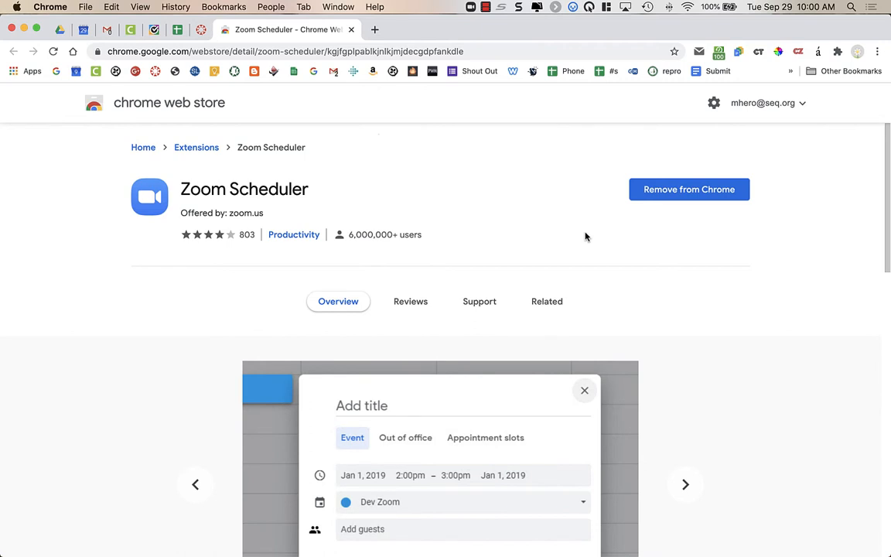
{"action": "left_click", "coordinate": [684, 484]}
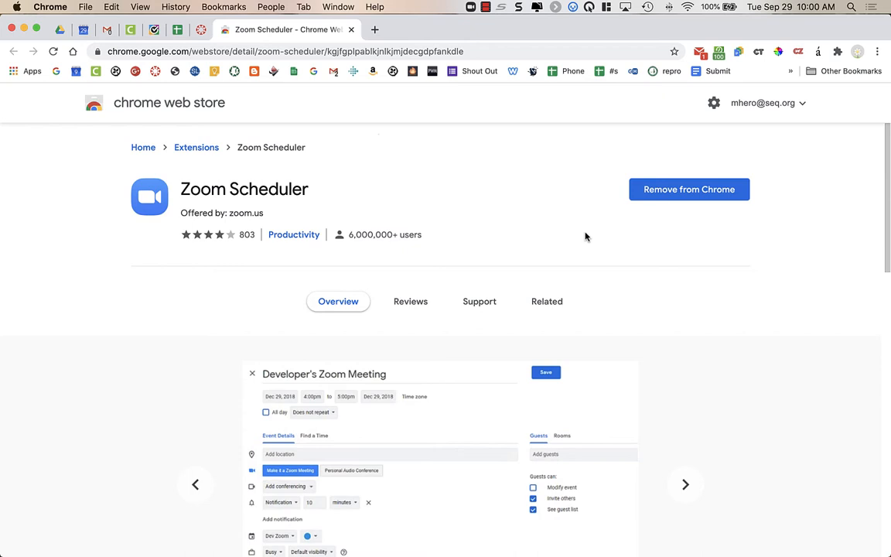
{"action": "left_click", "coordinate": [684, 483]}
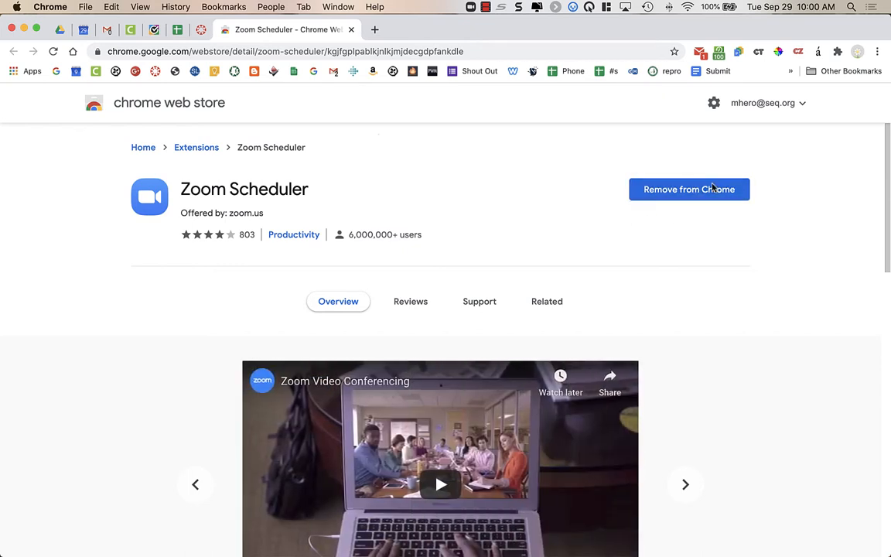
{"action": "mouse_move", "coordinate": [383, 206]}
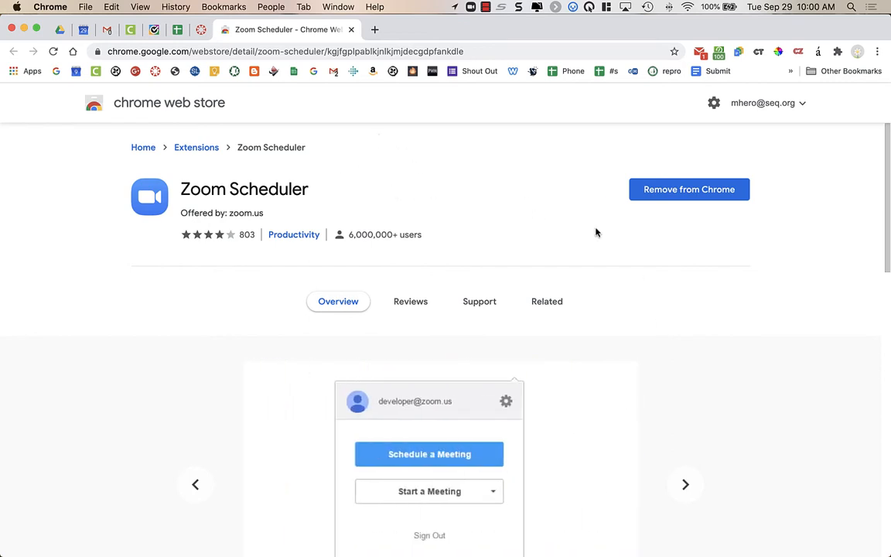
{"action": "mouse_move", "coordinate": [674, 196]}
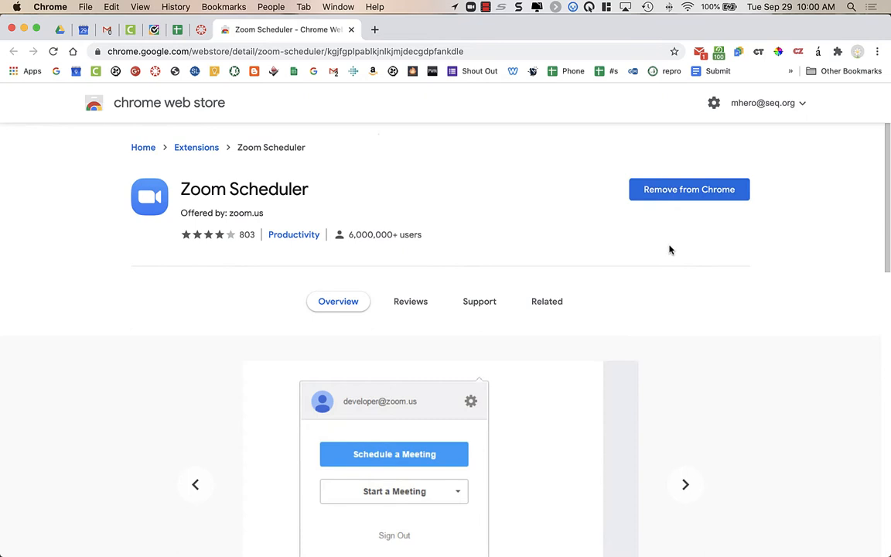
{"action": "left_click", "coordinate": [686, 484]}
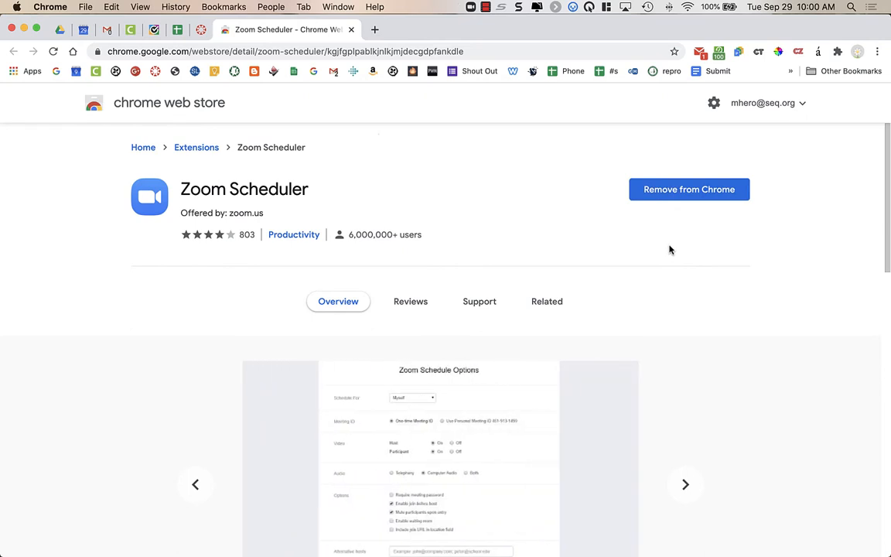
{"action": "left_click", "coordinate": [685, 483]}
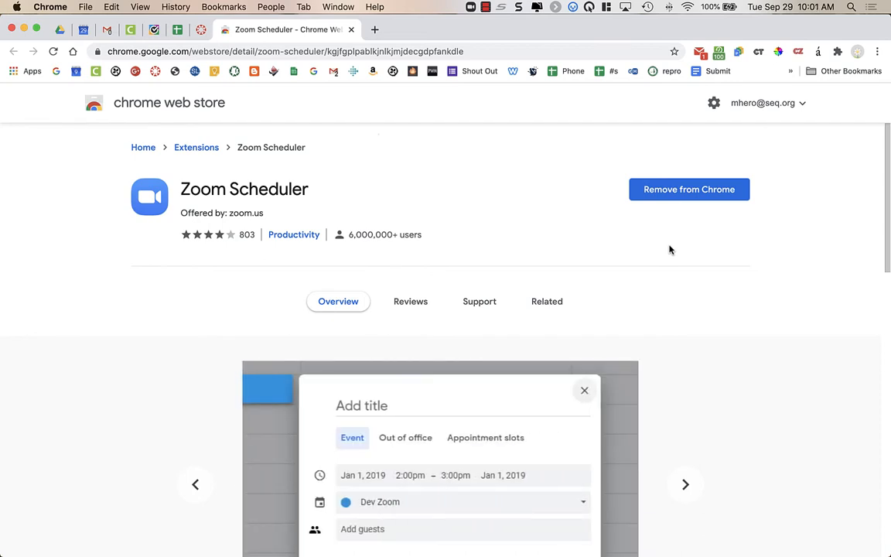
{"action": "left_click", "coordinate": [684, 484]}
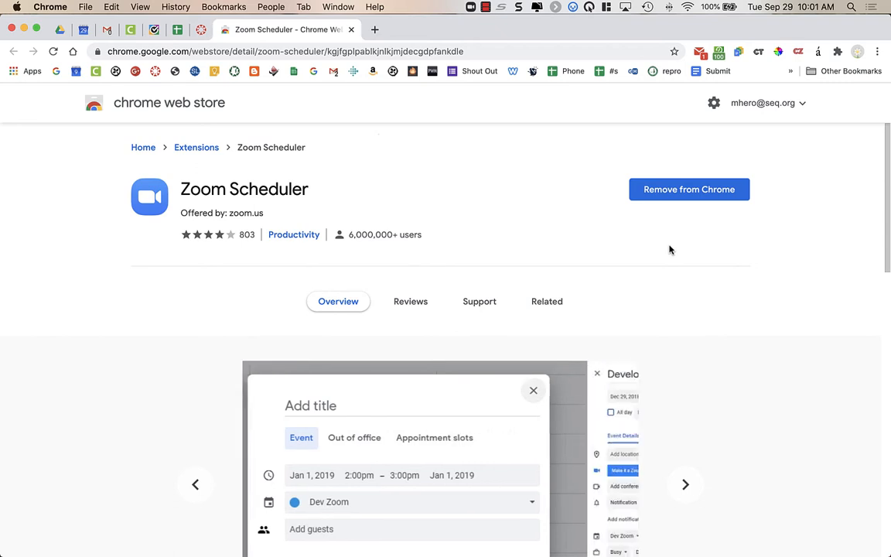
{"action": "left_click", "coordinate": [685, 484]}
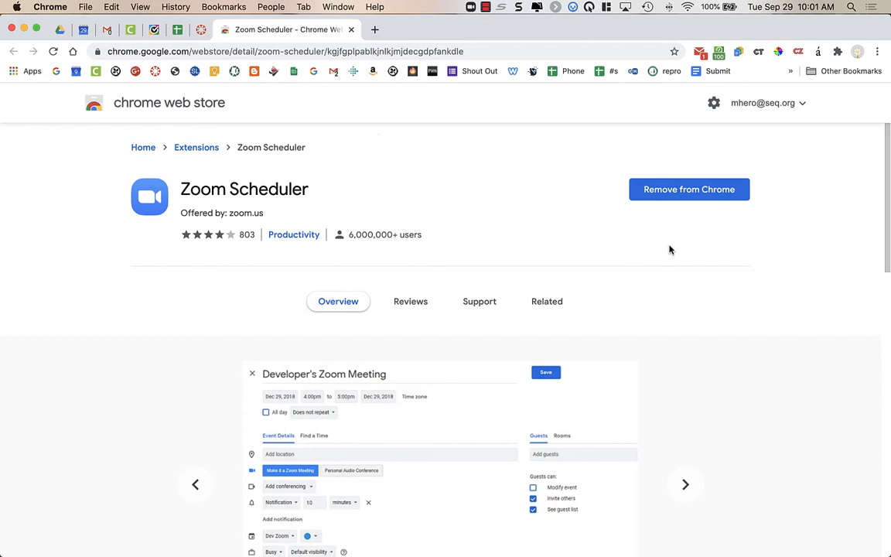
{"action": "left_click", "coordinate": [685, 483]}
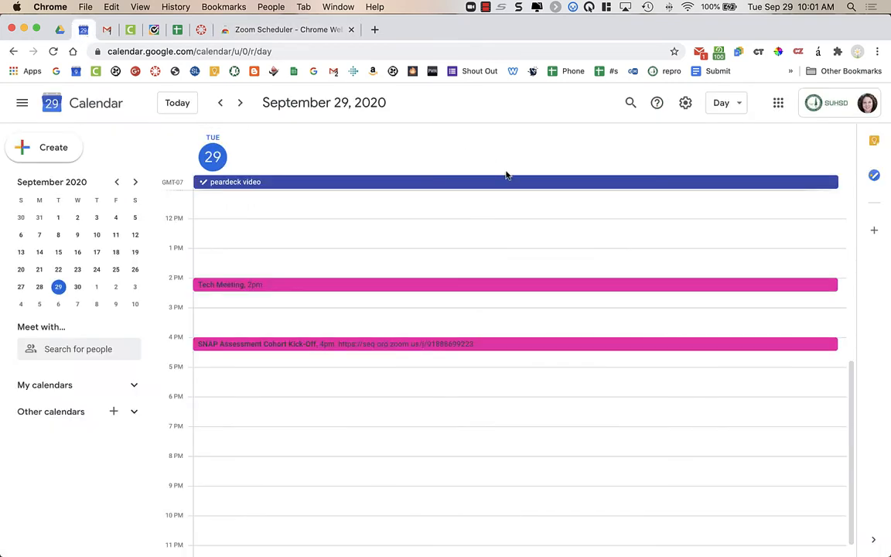
{"action": "mouse_move", "coordinate": [514, 249]}
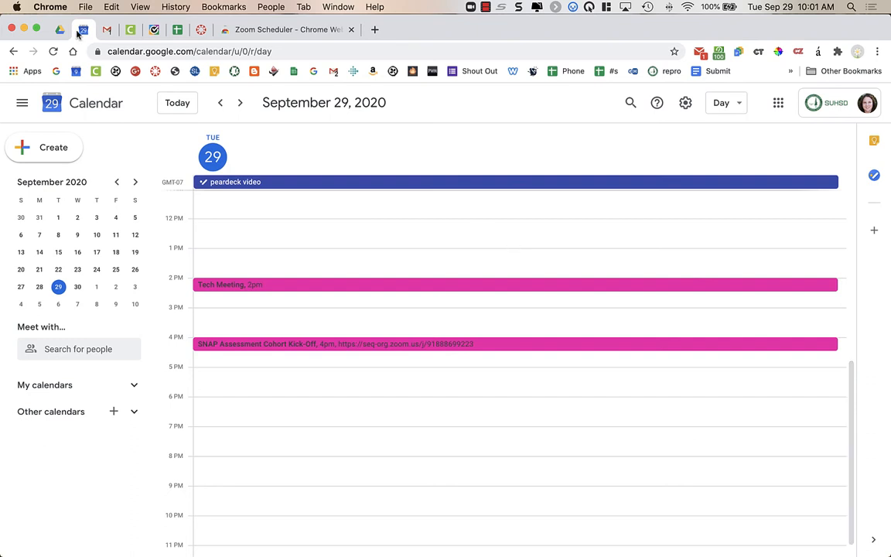
{"action": "mouse_move", "coordinate": [53, 51]}
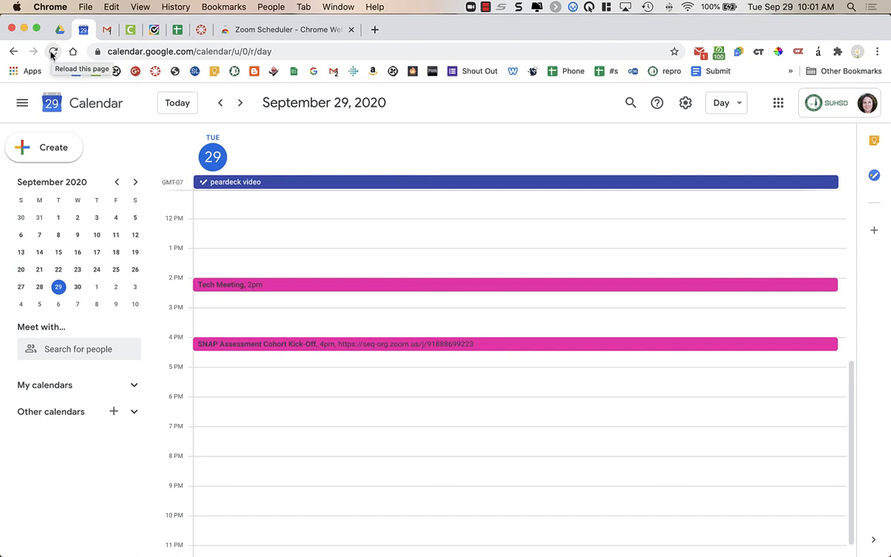
{"action": "left_click", "coordinate": [52, 52]}
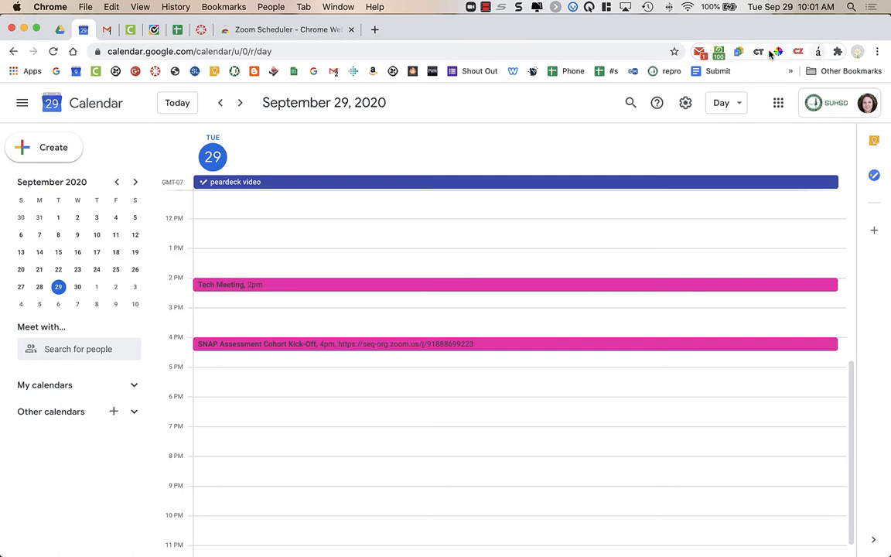
{"action": "mouse_move", "coordinate": [819, 49]}
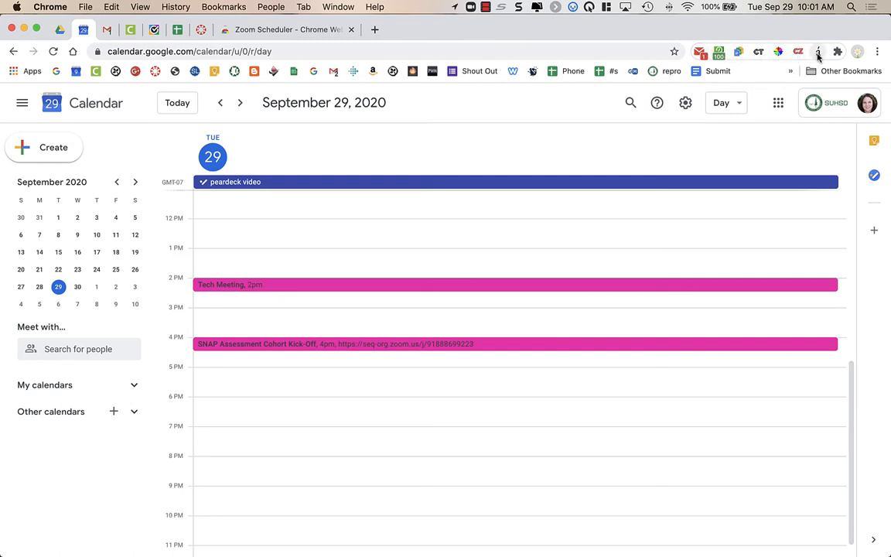
{"action": "mouse_move", "coordinate": [839, 51]}
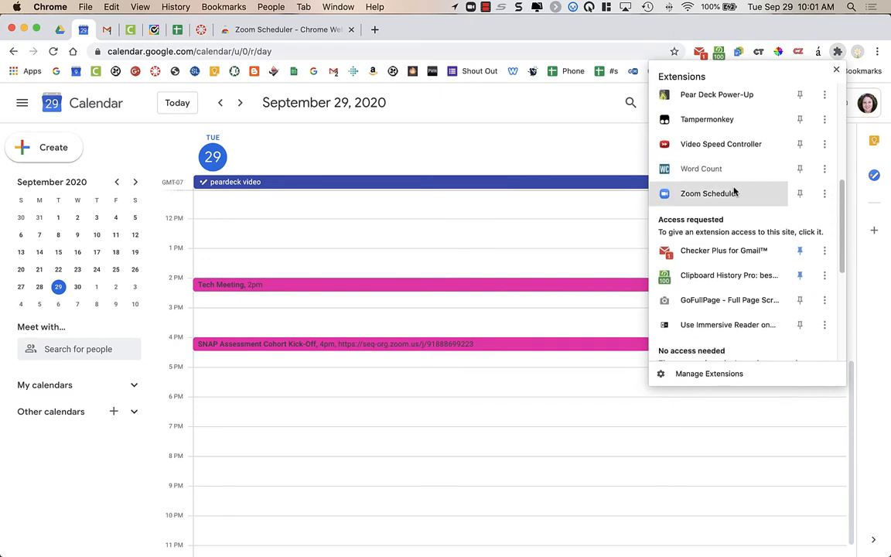
{"action": "mouse_move", "coordinate": [799, 193]}
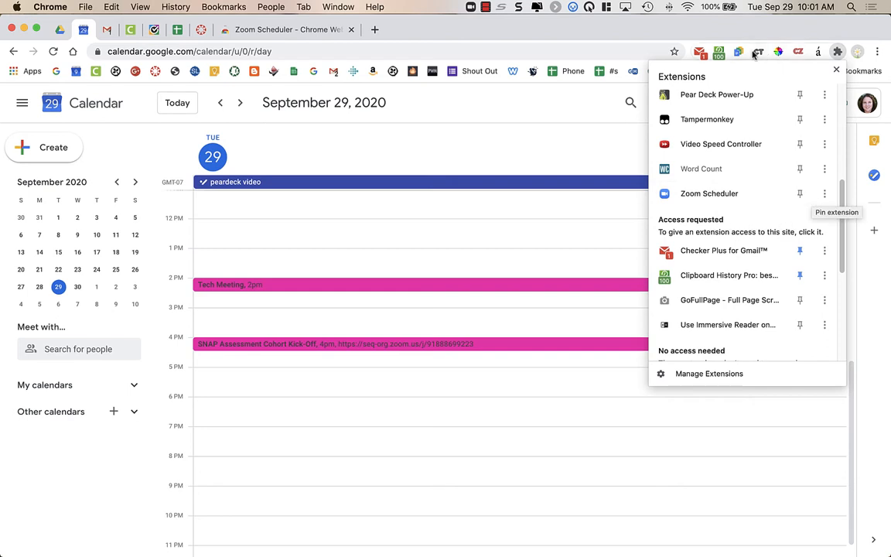
{"action": "mouse_move", "coordinate": [794, 54]}
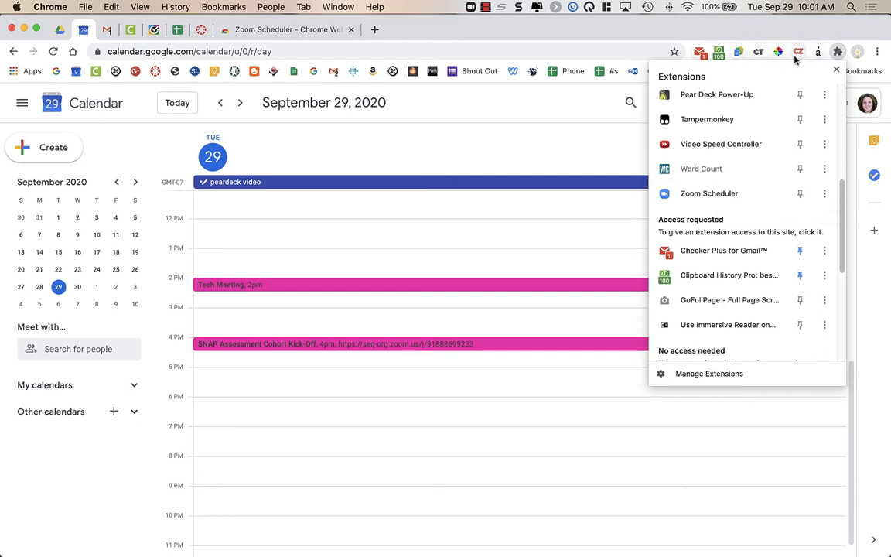
{"action": "mouse_move", "coordinate": [708, 194]}
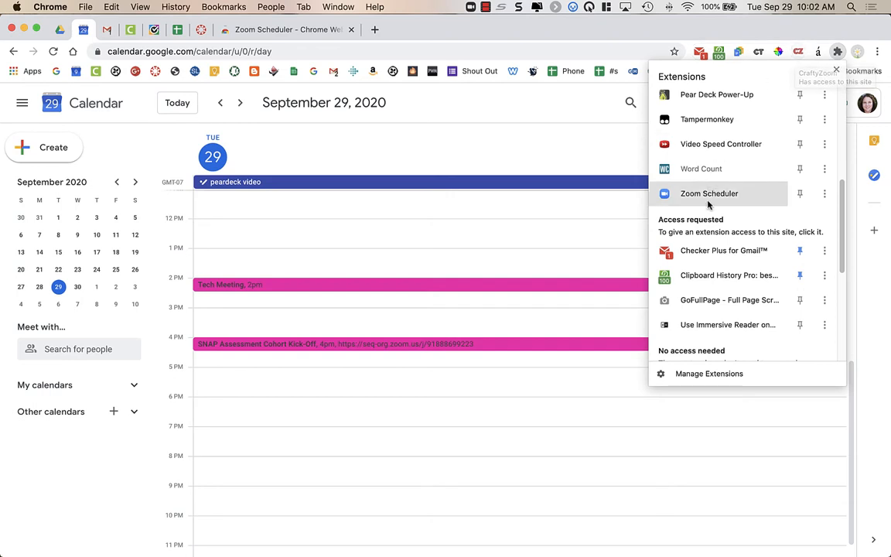
{"action": "mouse_move", "coordinate": [702, 200]}
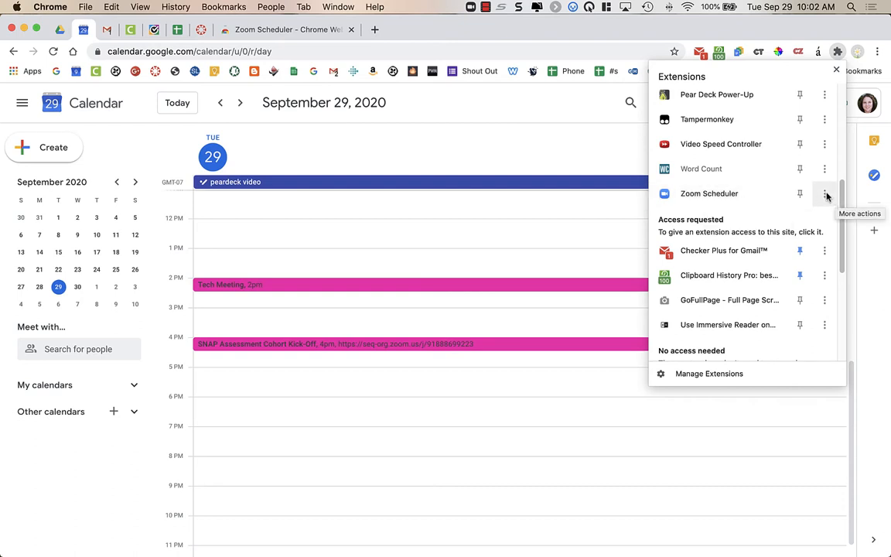
{"action": "left_click", "coordinate": [824, 194]}
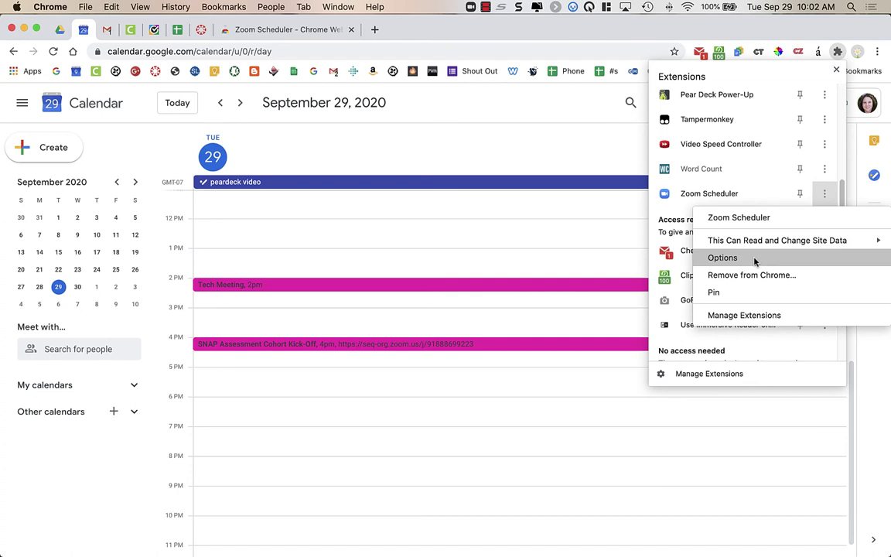
{"action": "left_click", "coordinate": [722, 258]}
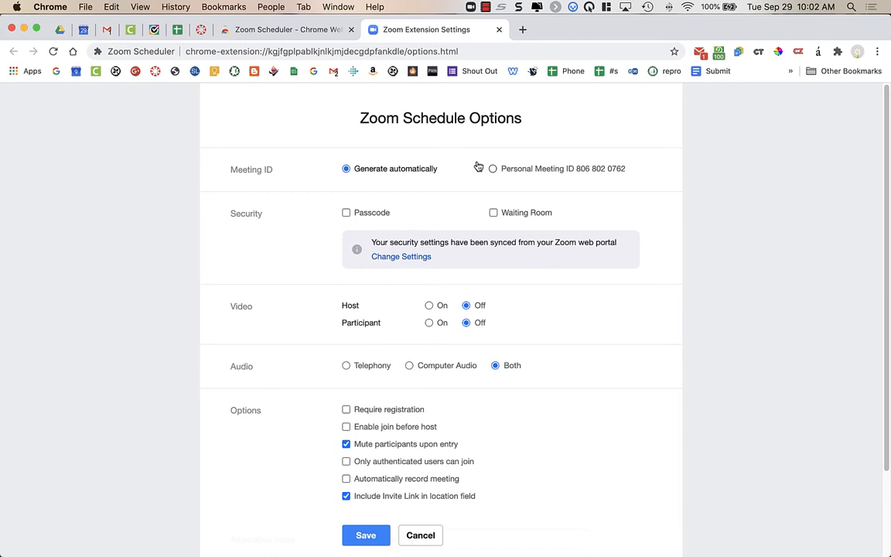
{"action": "mouse_move", "coordinate": [565, 165]}
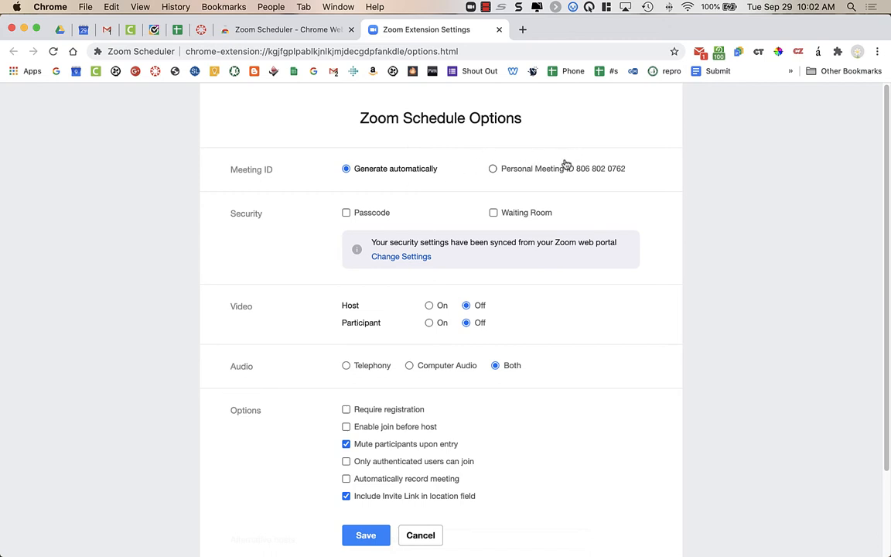
{"action": "mouse_move", "coordinate": [464, 180]}
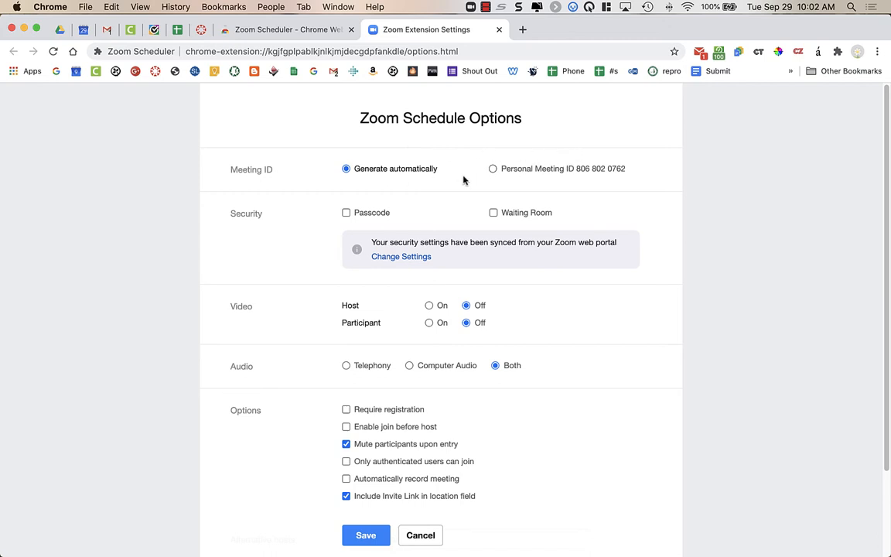
{"action": "mouse_move", "coordinate": [517, 178]}
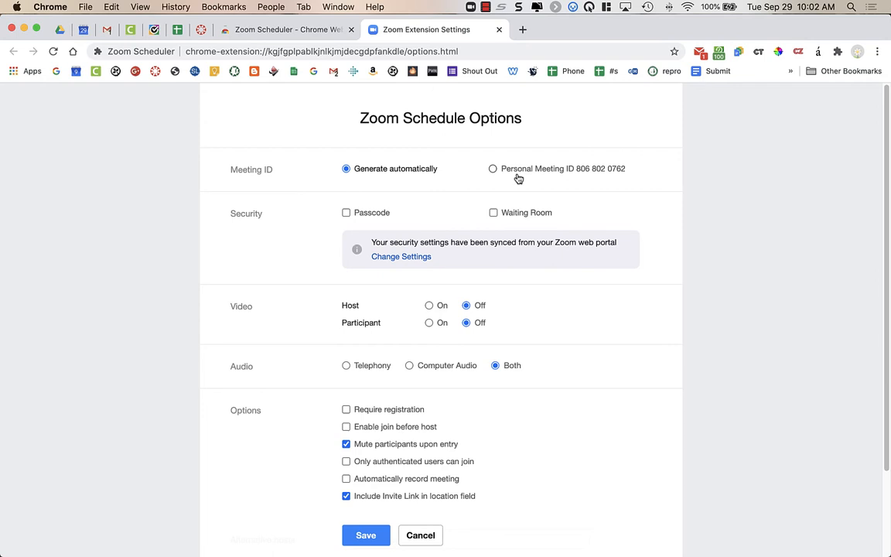
{"action": "mouse_move", "coordinate": [504, 174]}
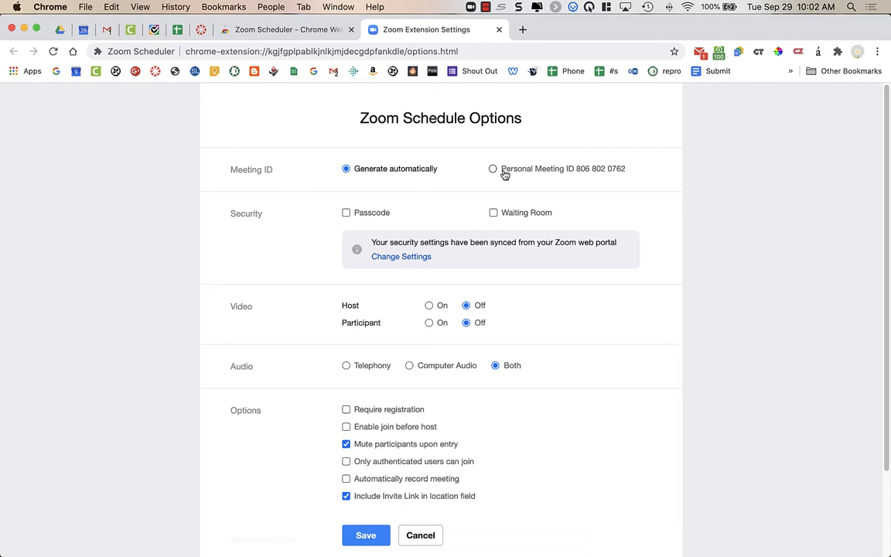
{"action": "mouse_move", "coordinate": [533, 177]}
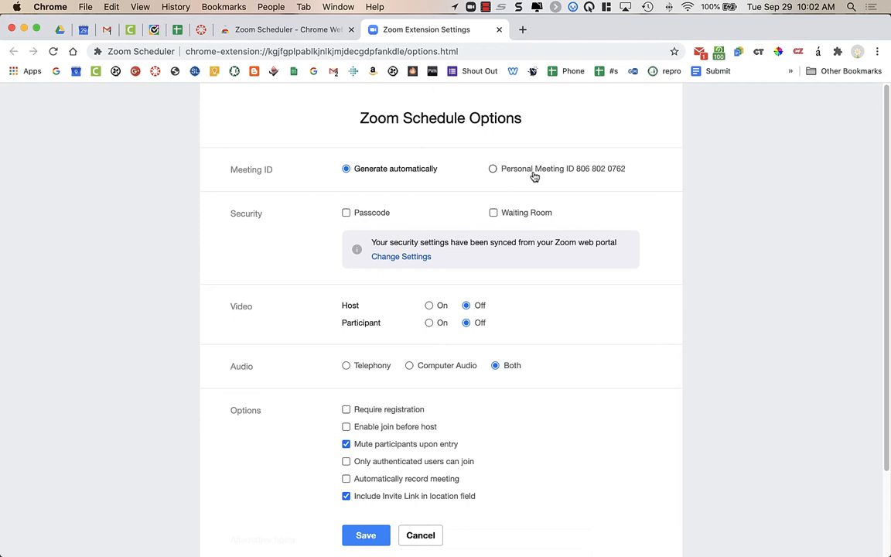
{"action": "mouse_move", "coordinate": [519, 184]}
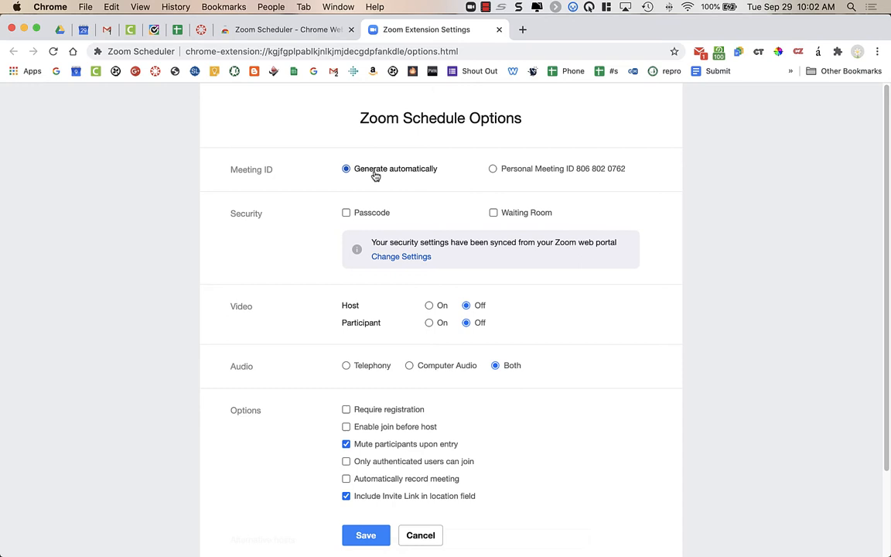
{"action": "mouse_move", "coordinate": [336, 165]}
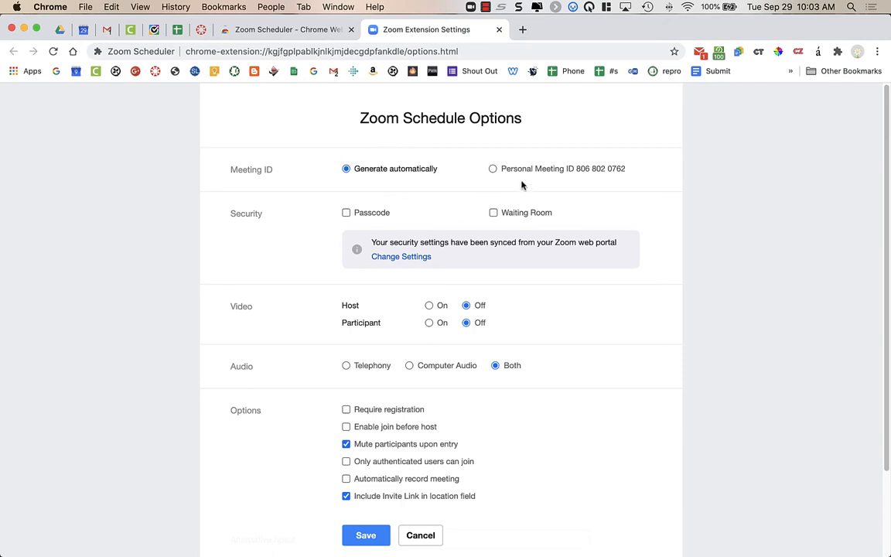
{"action": "mouse_move", "coordinate": [365, 178]}
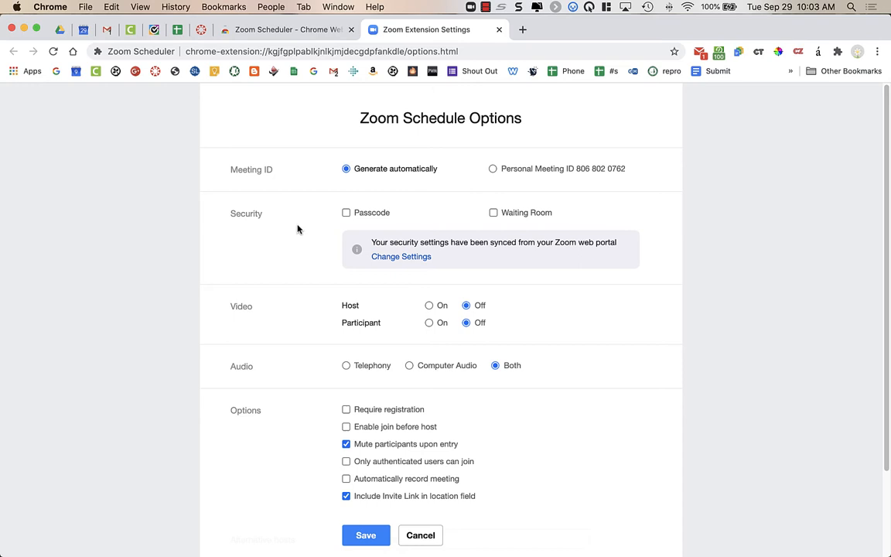
{"action": "mouse_move", "coordinate": [348, 245]}
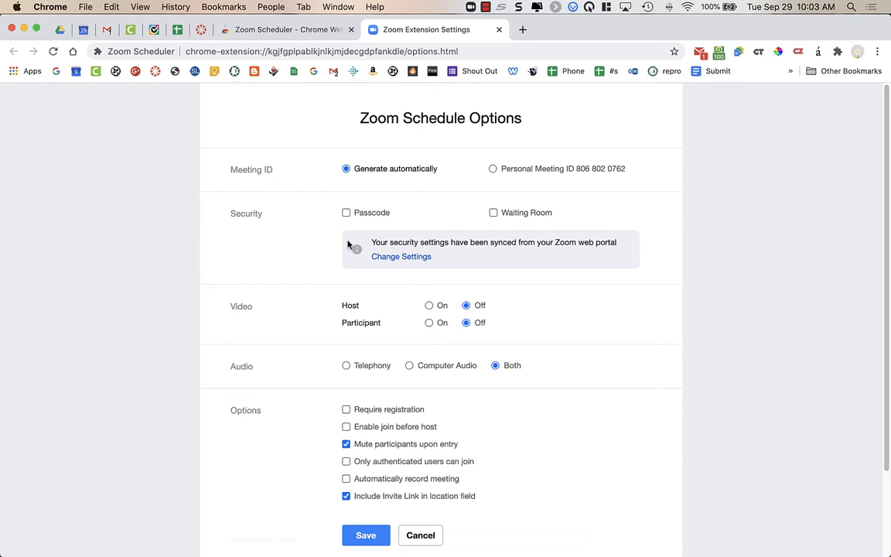
{"action": "mouse_move", "coordinate": [571, 265]}
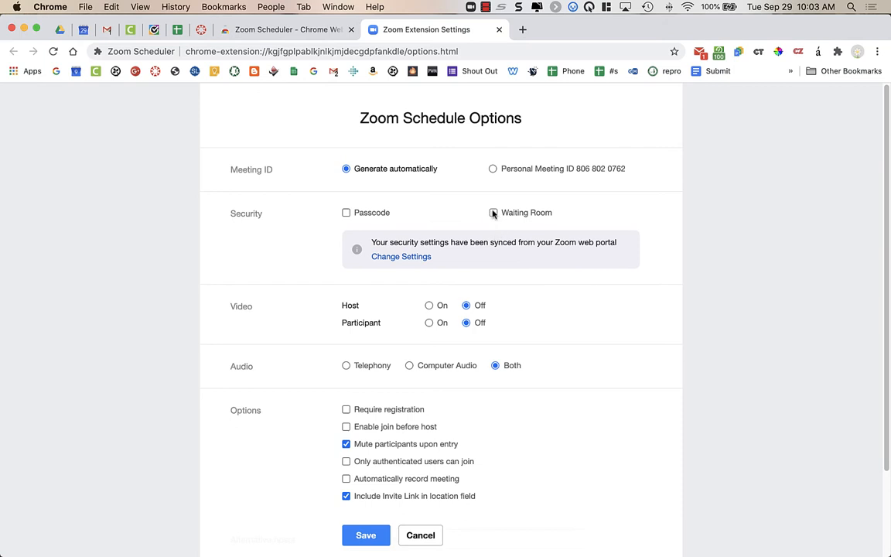
Turn on Waiting Room and require a Passcode for scheduled meetings
{"action": "left_click", "coordinate": [493, 212]}
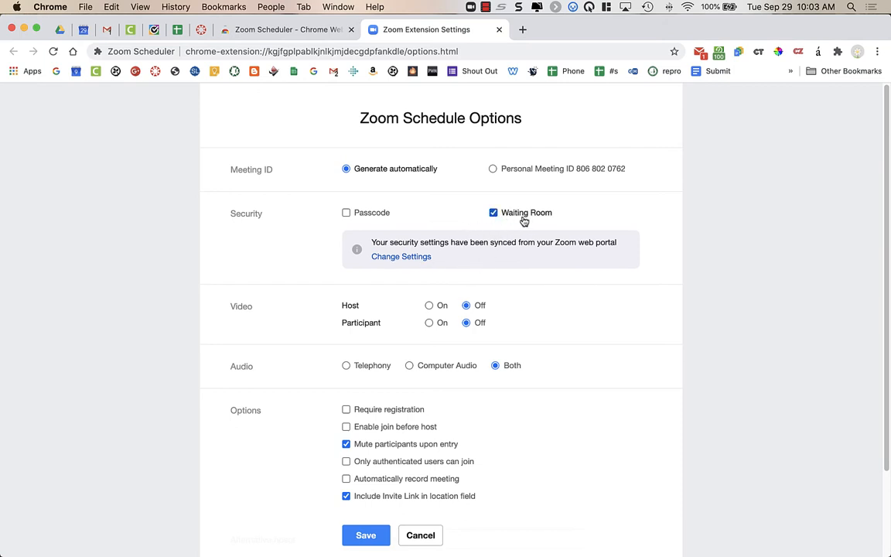
{"action": "mouse_move", "coordinate": [534, 220]}
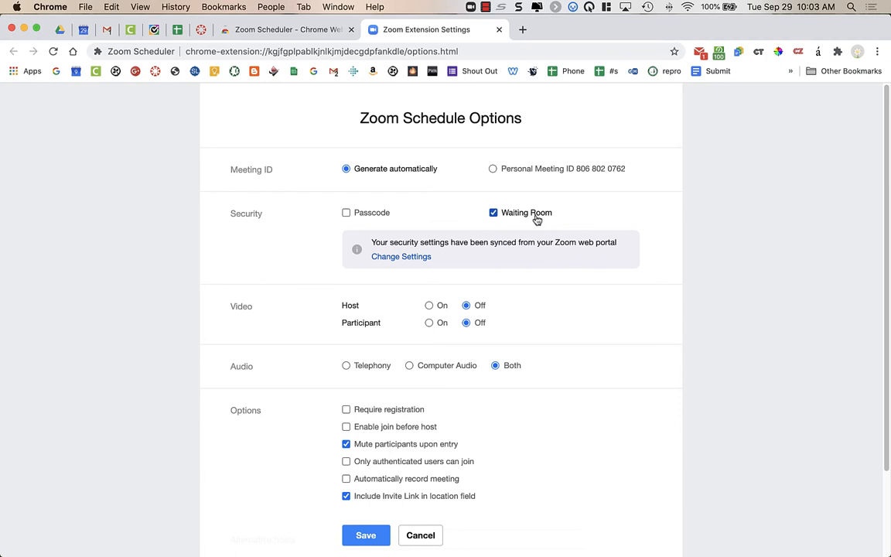
{"action": "mouse_move", "coordinate": [505, 216]}
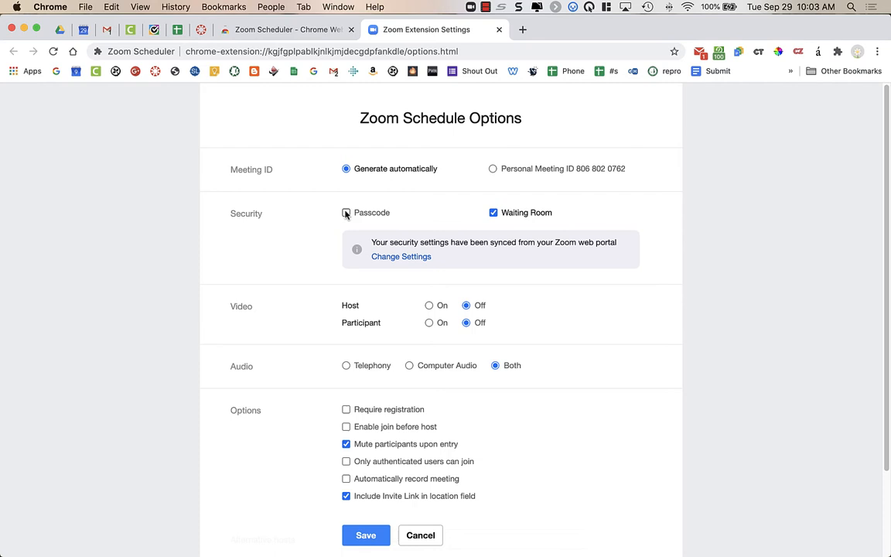
{"action": "left_click", "coordinate": [346, 211]}
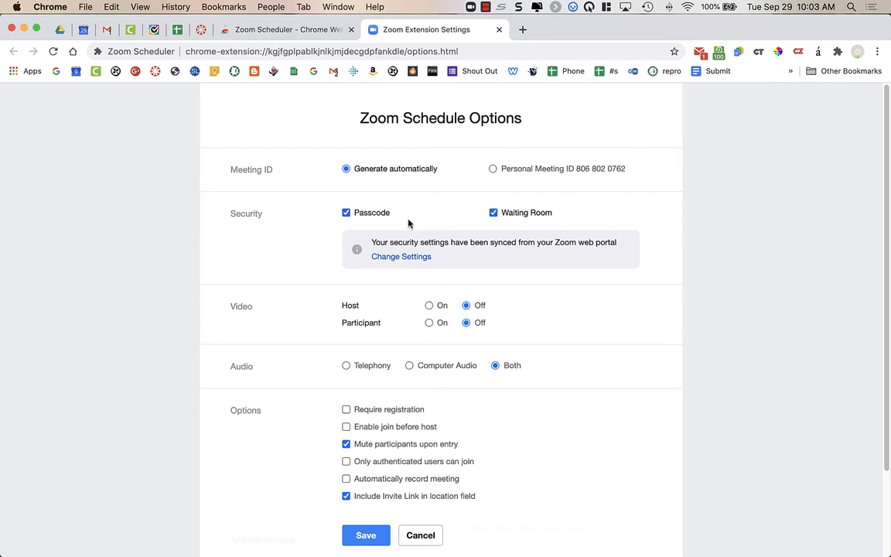
{"action": "mouse_move", "coordinate": [566, 246]}
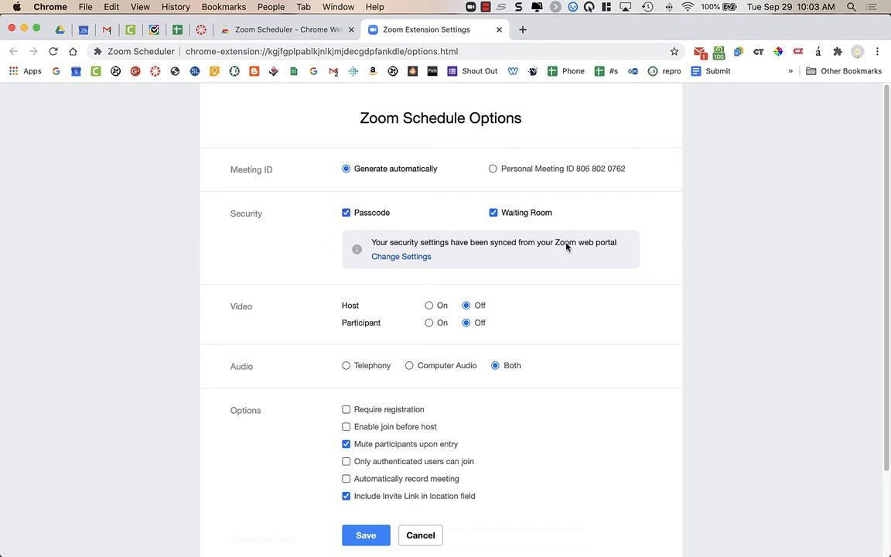
{"action": "scroll", "scroll_direction": "down", "scroll_amount": 3}
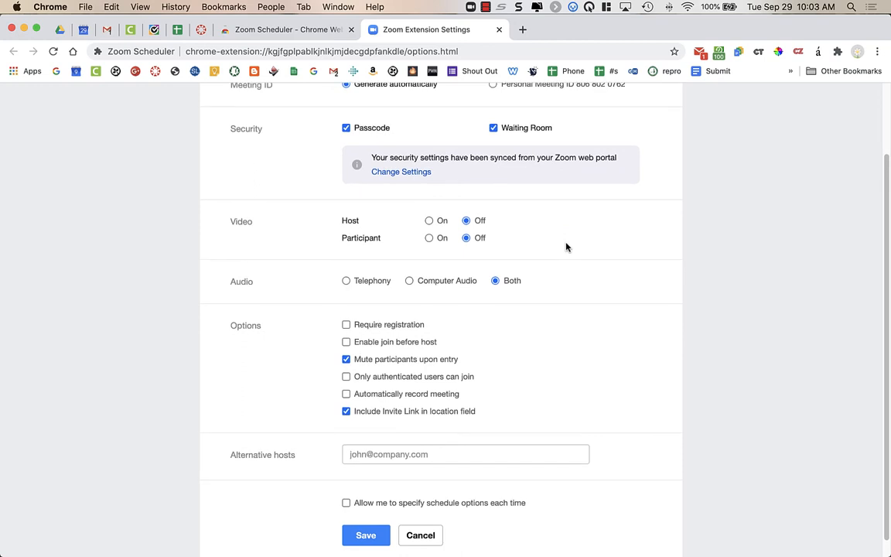
{"action": "scroll", "scroll_direction": "down", "scroll_amount": 3}
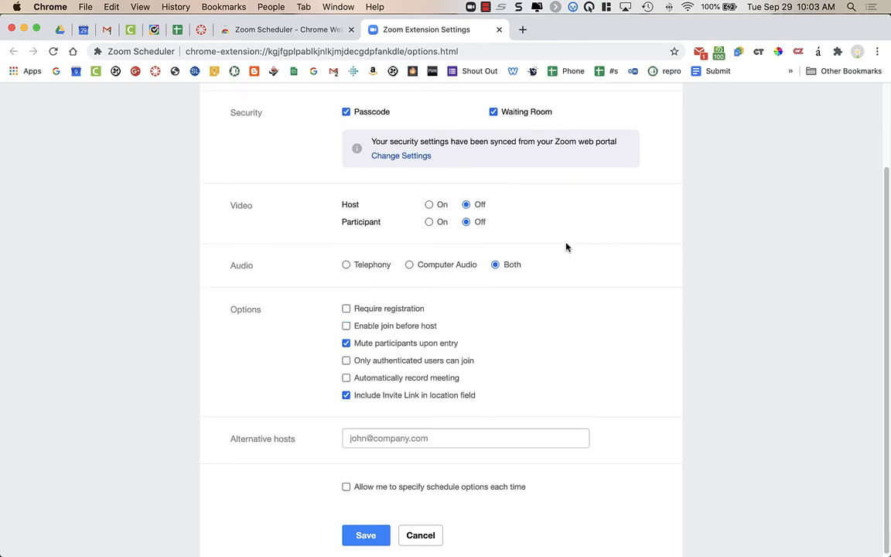
{"action": "mouse_move", "coordinate": [436, 230]}
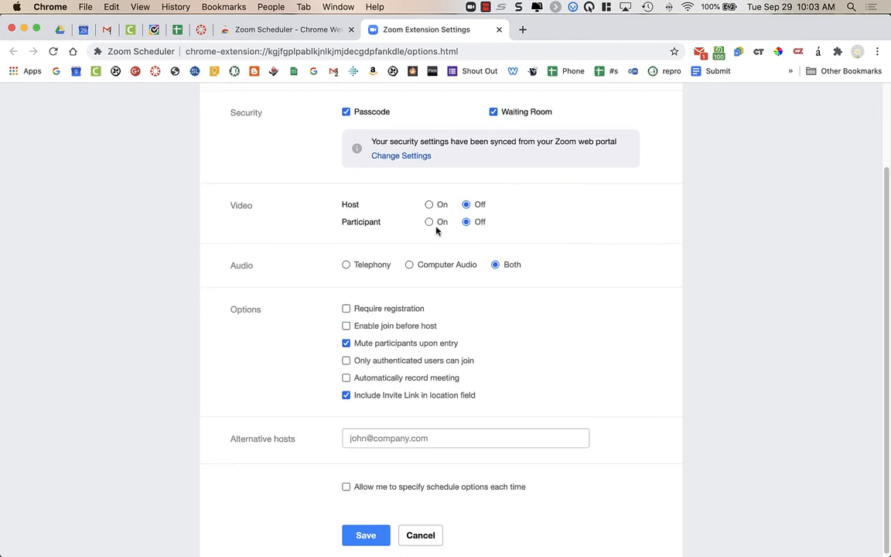
{"action": "mouse_move", "coordinate": [500, 209]}
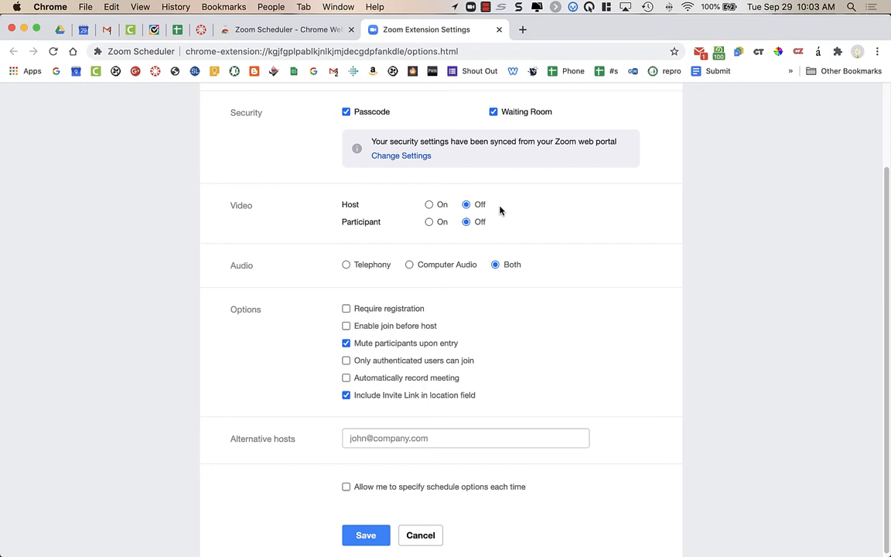
{"action": "mouse_move", "coordinate": [456, 281]}
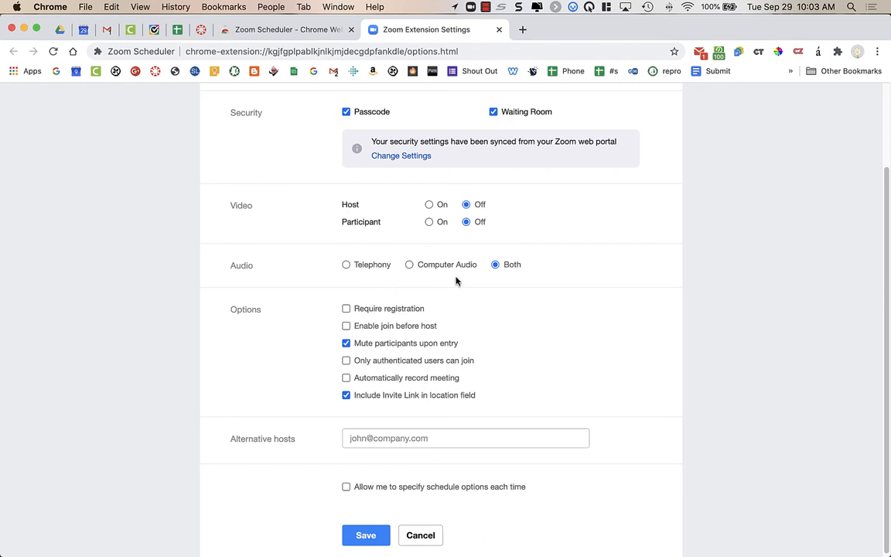
{"action": "mouse_move", "coordinate": [449, 277]}
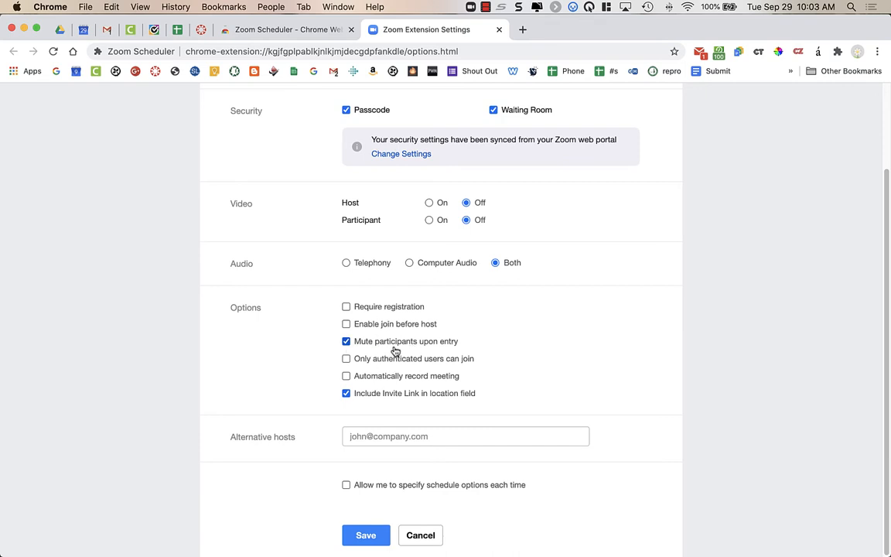
Toggle authenticated-users-only joining on then off, and review the remaining meeting options
{"action": "left_click", "coordinate": [345, 358]}
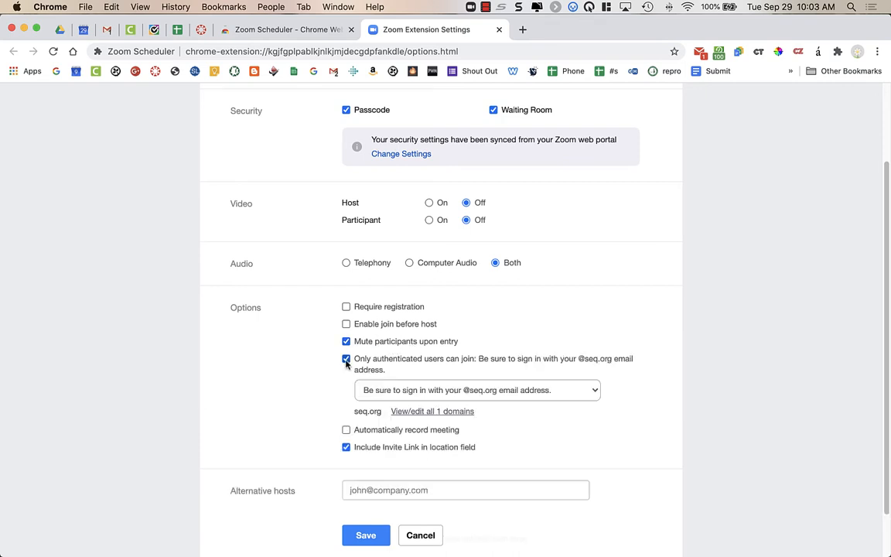
{"action": "left_click", "coordinate": [477, 390]}
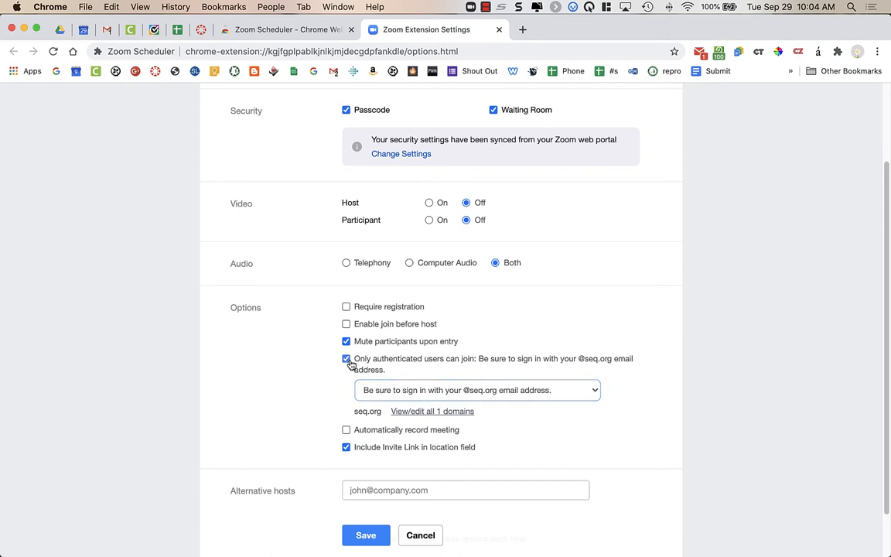
{"action": "left_click", "coordinate": [346, 359]}
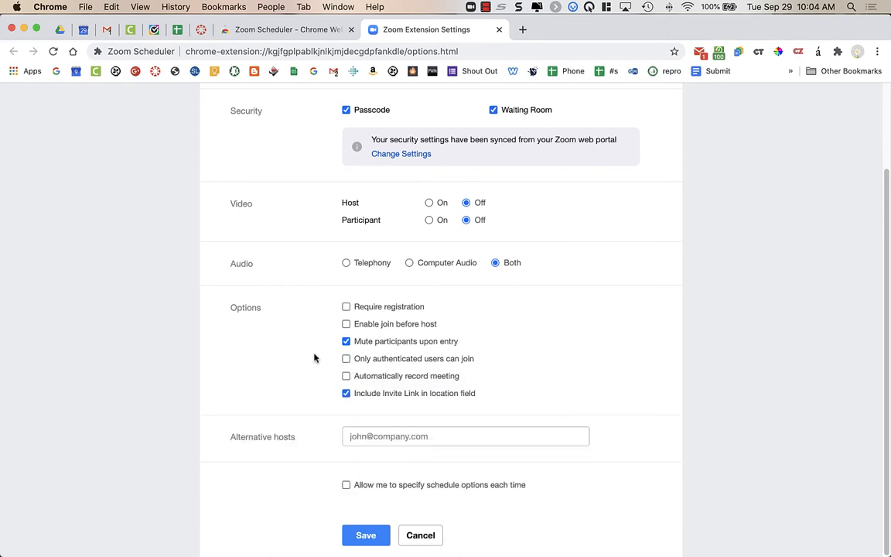
{"action": "scroll", "scroll_direction": "up", "scroll_amount": 3}
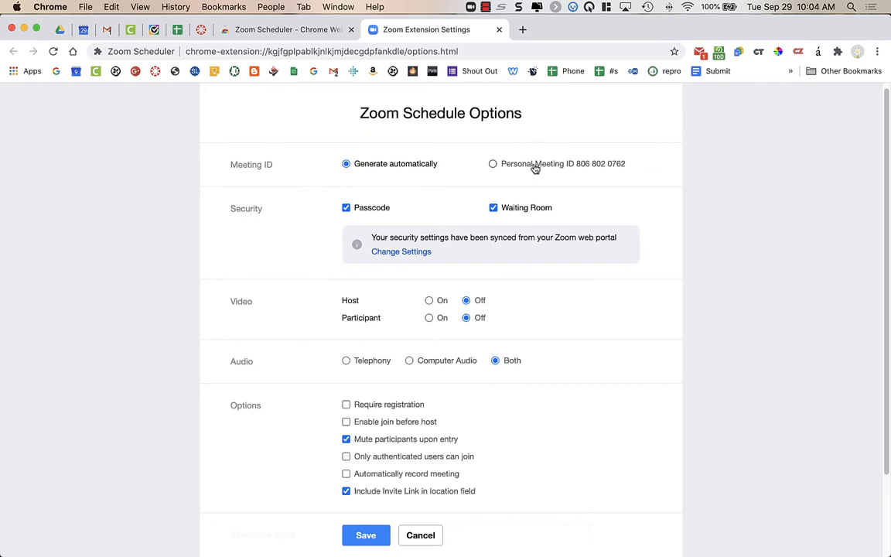
{"action": "mouse_move", "coordinate": [517, 167]}
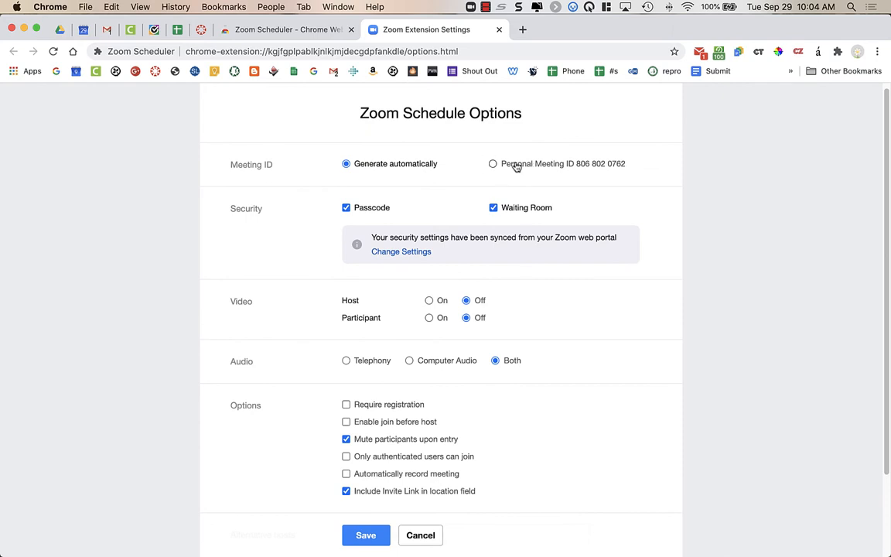
{"action": "scroll", "scroll_direction": "down", "scroll_amount": 3}
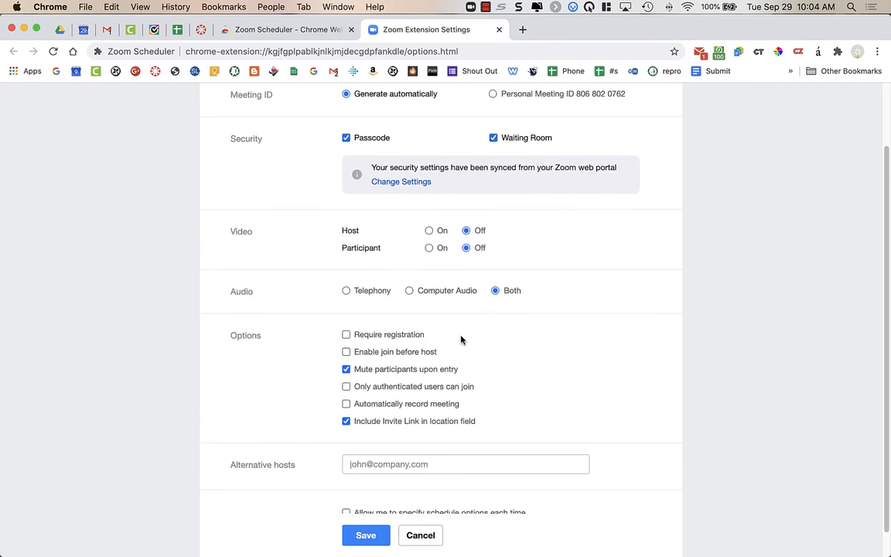
{"action": "mouse_move", "coordinate": [400, 426]}
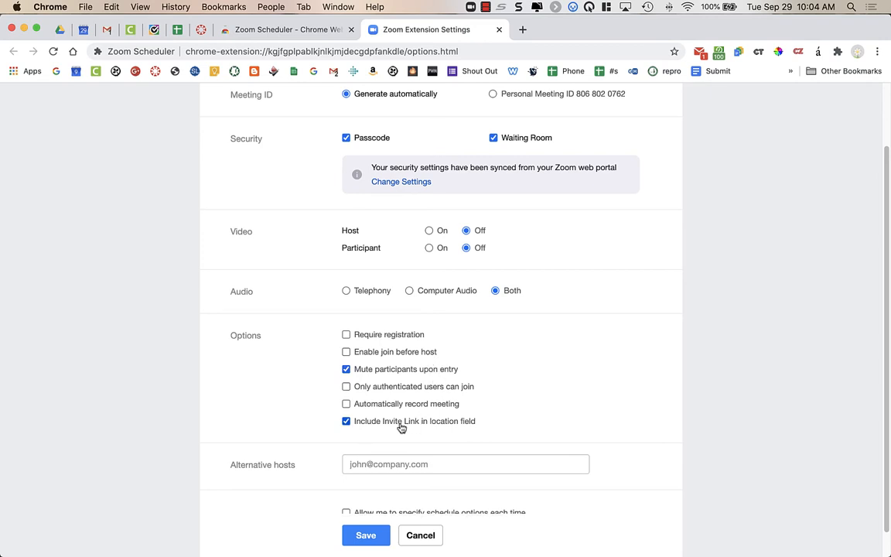
{"action": "mouse_move", "coordinate": [446, 430]}
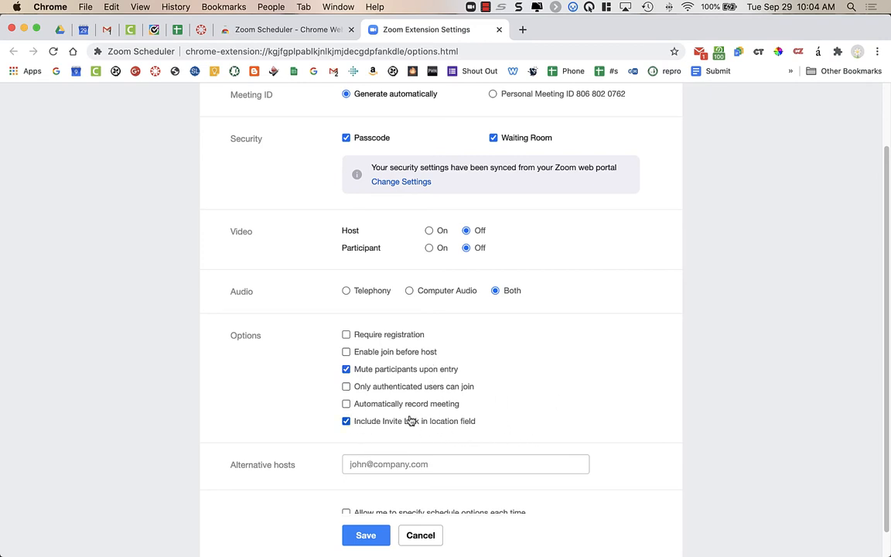
{"action": "scroll", "scroll_direction": "up", "scroll_amount": 3}
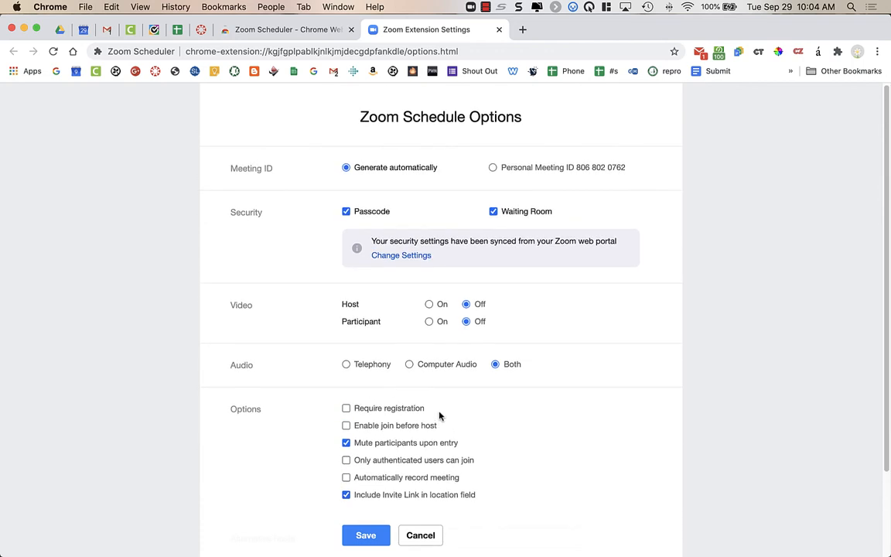
{"action": "mouse_move", "coordinate": [372, 195]}
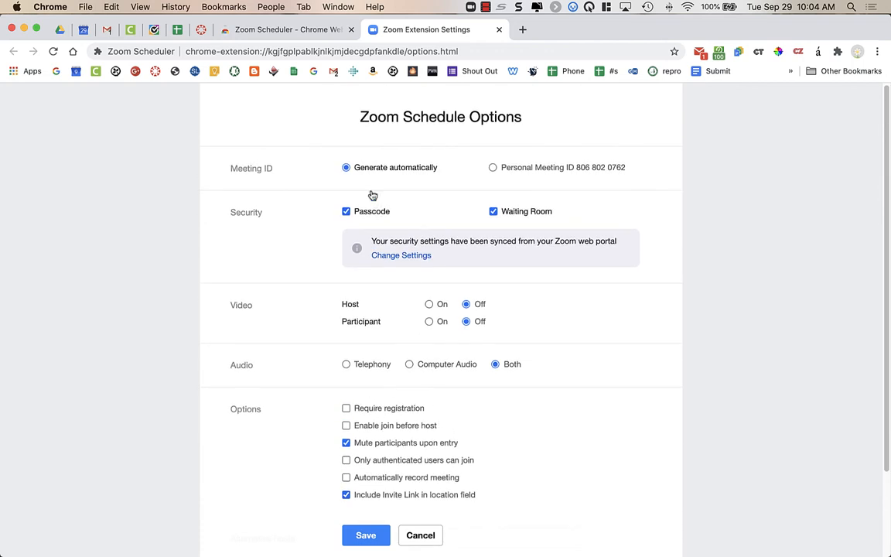
{"action": "mouse_move", "coordinate": [378, 221]}
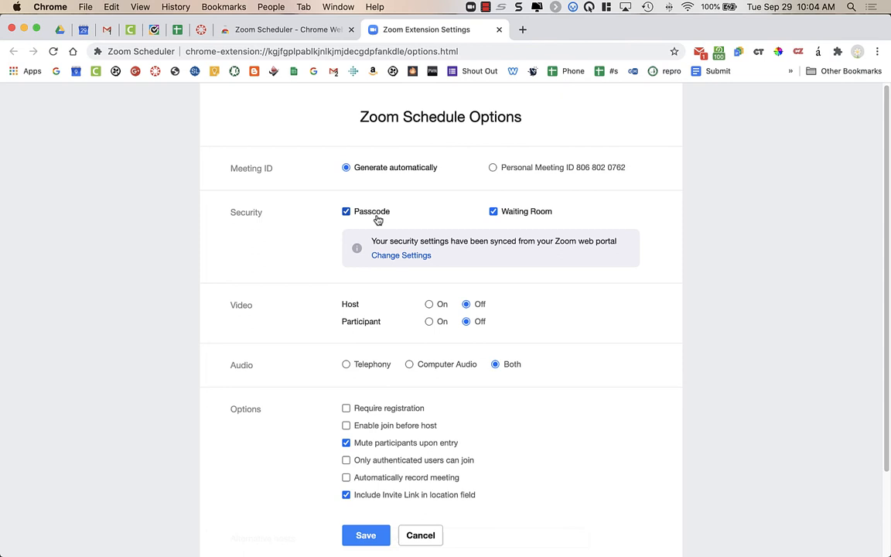
{"action": "scroll", "scroll_direction": "down", "scroll_amount": 3}
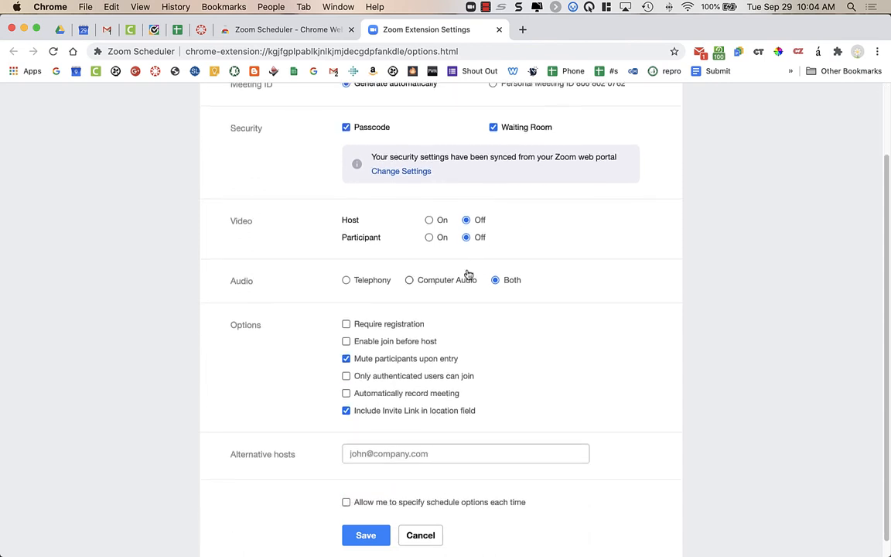
{"action": "scroll", "scroll_direction": "down", "scroll_amount": 3}
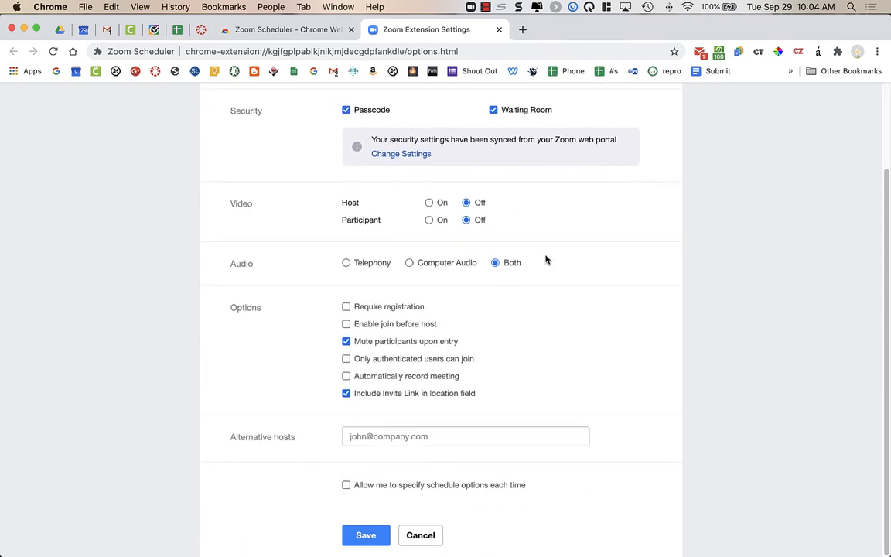
{"action": "mouse_move", "coordinate": [403, 344]}
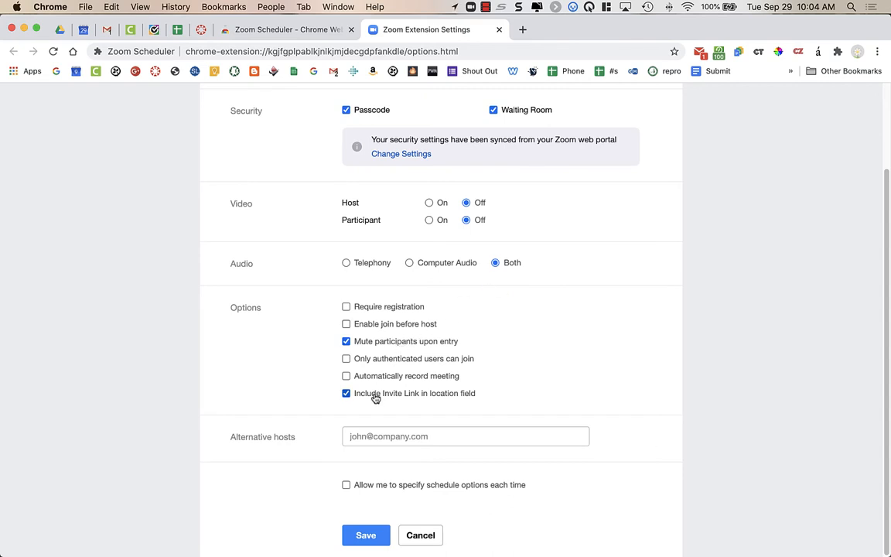
{"action": "mouse_move", "coordinate": [342, 497]}
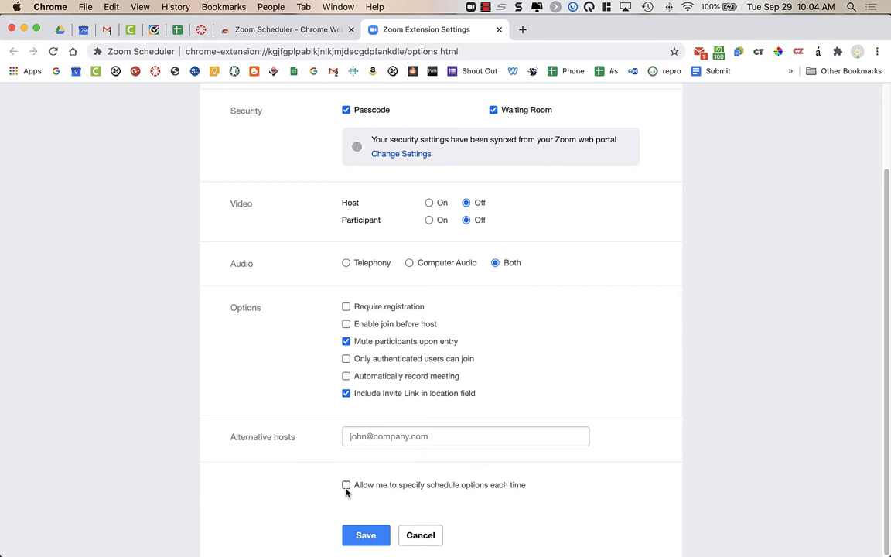
{"action": "mouse_move", "coordinate": [347, 489]}
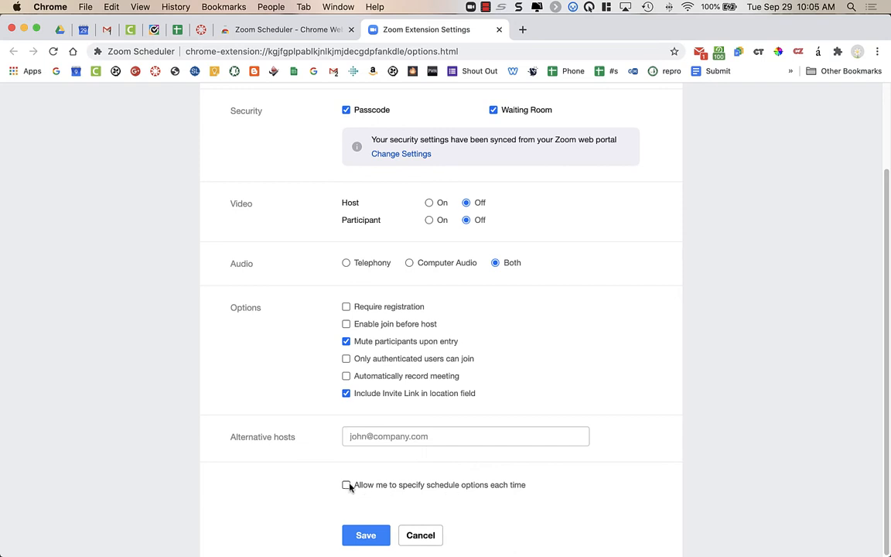
{"action": "mouse_move", "coordinate": [447, 497]}
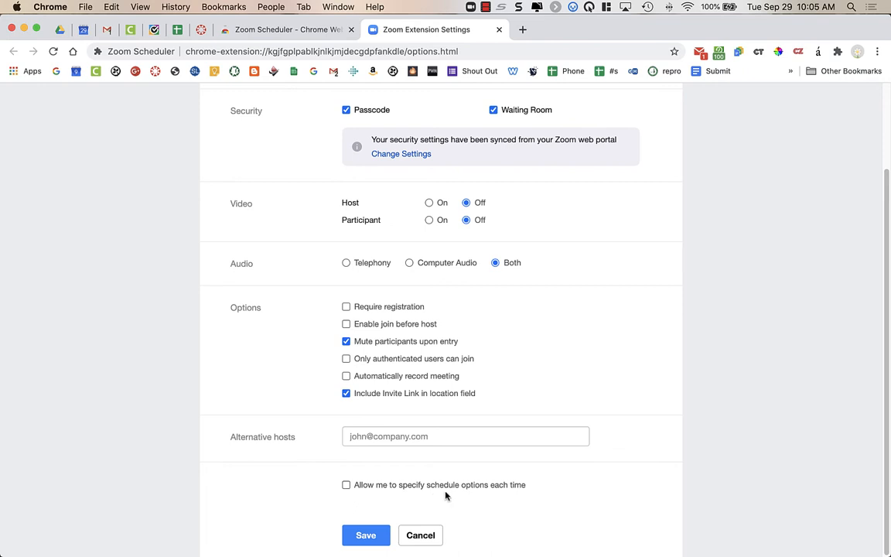
{"action": "mouse_move", "coordinate": [384, 488]}
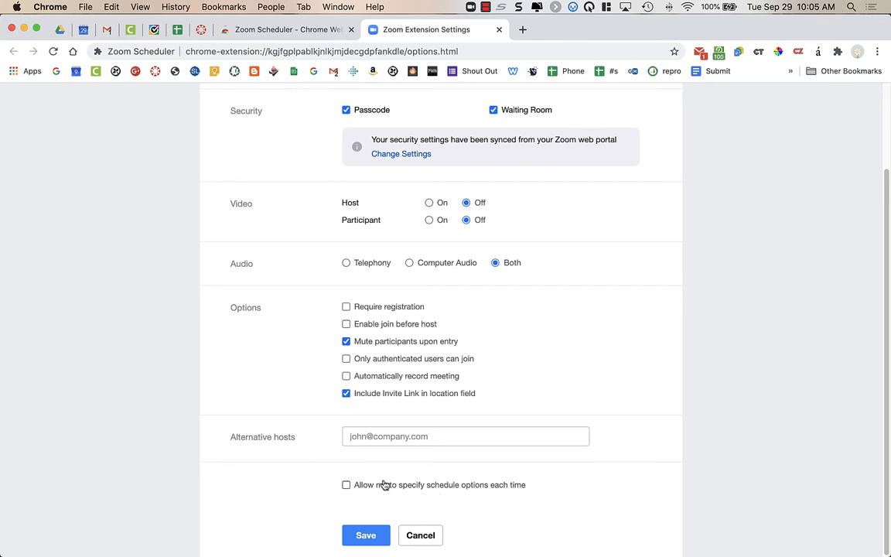
{"action": "mouse_move", "coordinate": [361, 499]}
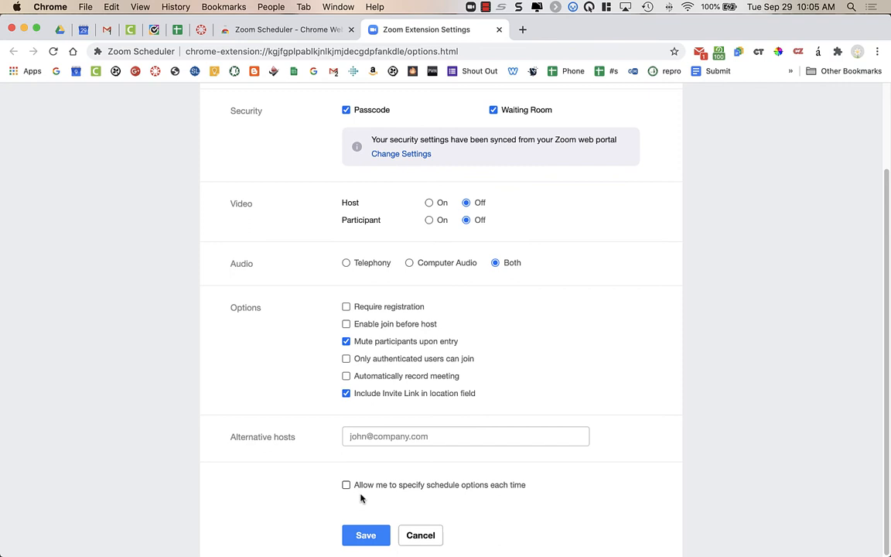
{"action": "mouse_move", "coordinate": [379, 509]}
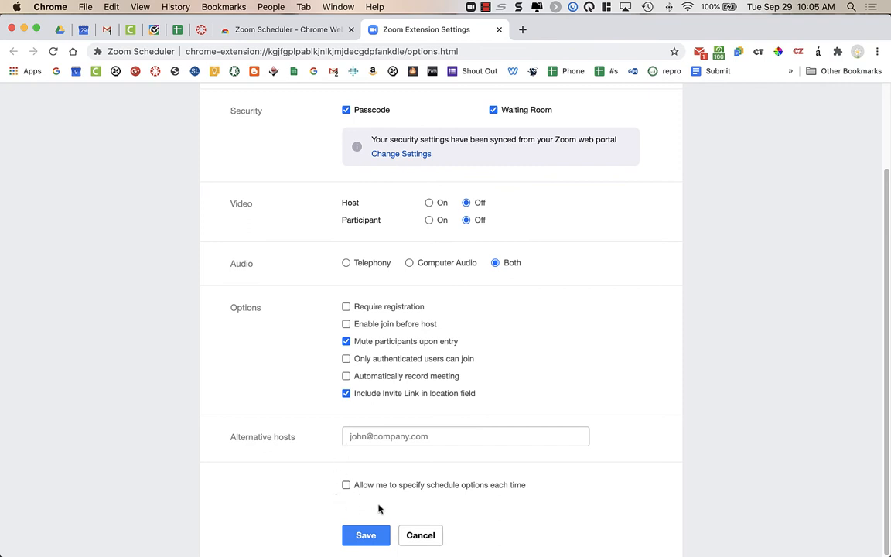
Save the Zoom Scheduler meeting options until the saved confirmation shows
{"action": "left_click", "coordinate": [364, 535]}
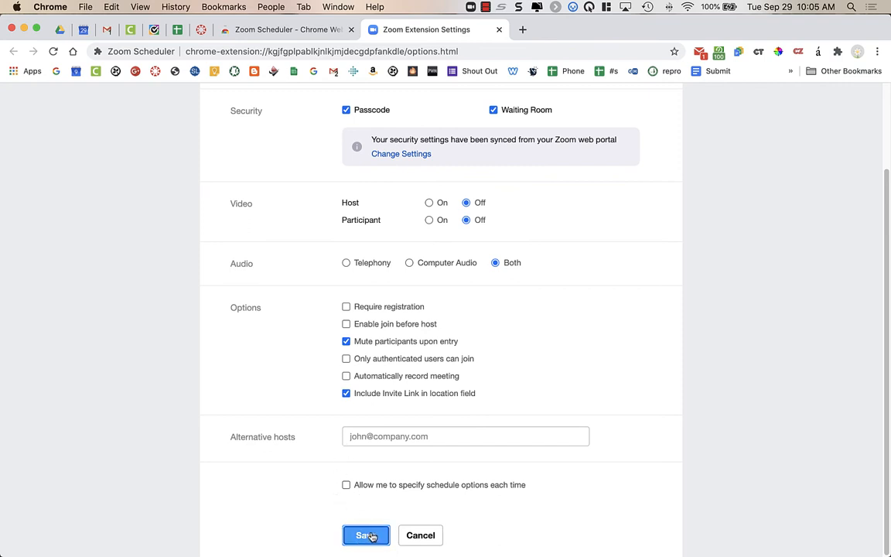
{"action": "left_click", "coordinate": [365, 535]}
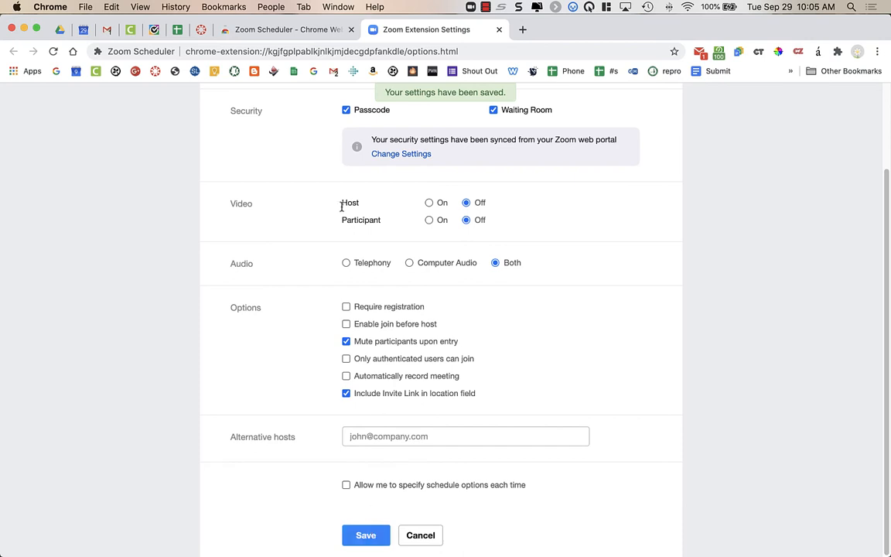
{"action": "mouse_move", "coordinate": [471, 103]}
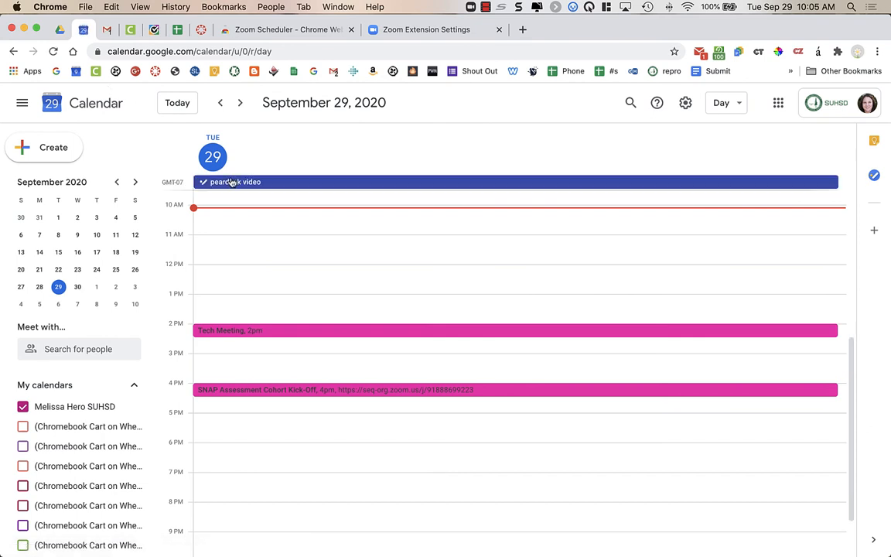
{"action": "mouse_move", "coordinate": [238, 272]}
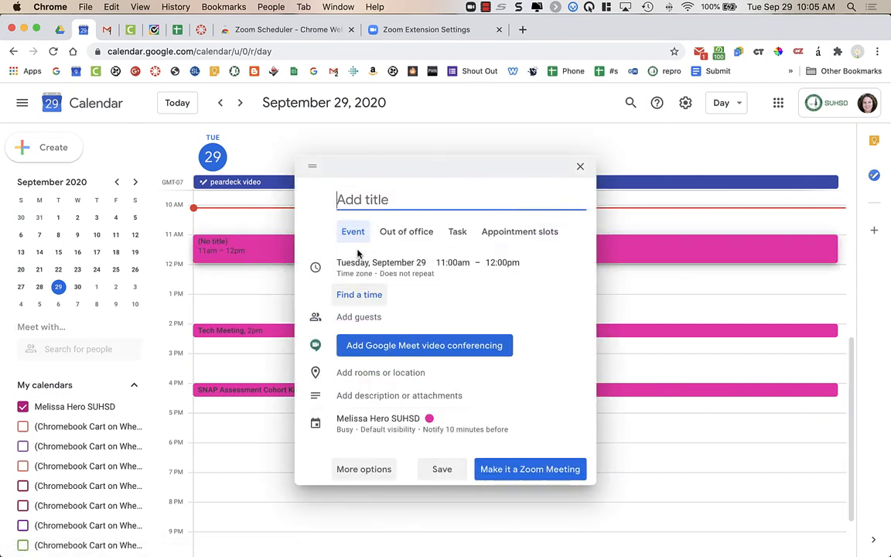
Title the new September 29 11am event 'Titled Meeting'
{"action": "type", "text": "Titled Meeting"}
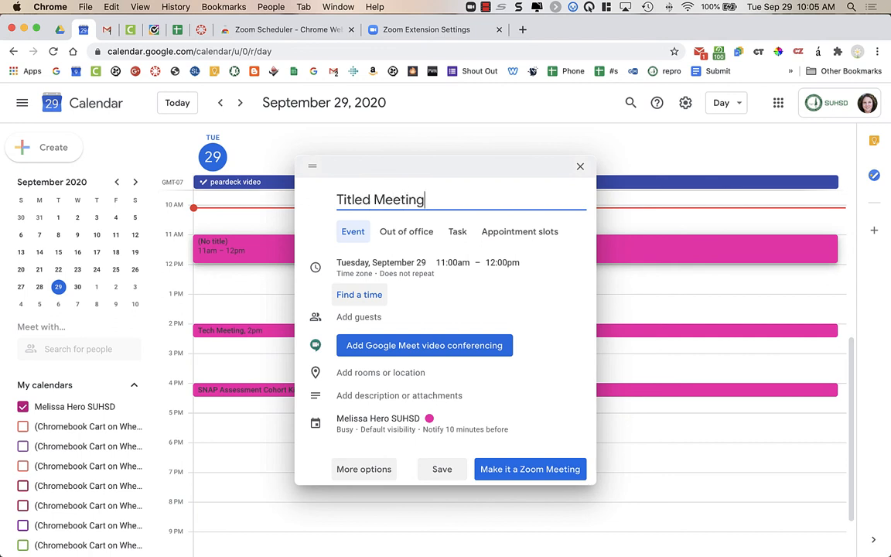
{"action": "mouse_move", "coordinate": [361, 240]}
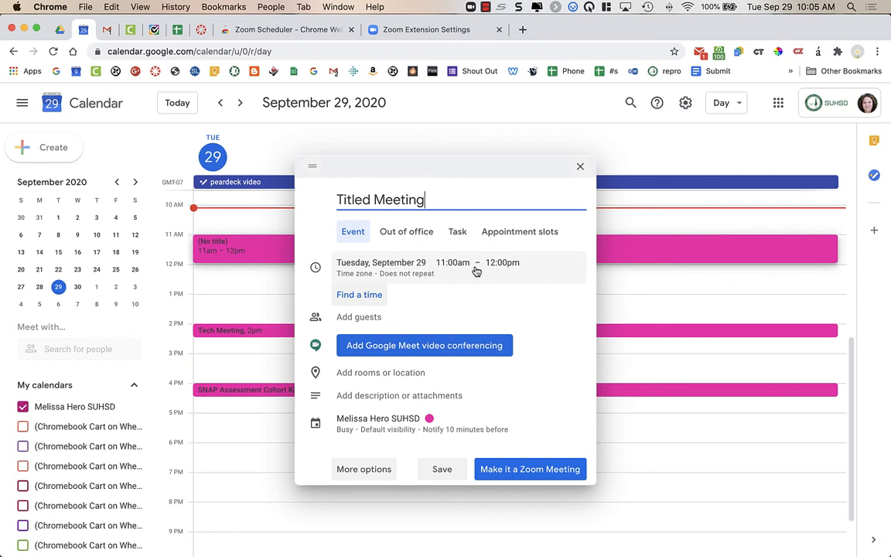
Change Titled Meeting's start to 10:41am (ending 11:41am) and set it to Does not repeat
{"action": "left_click", "coordinate": [381, 262]}
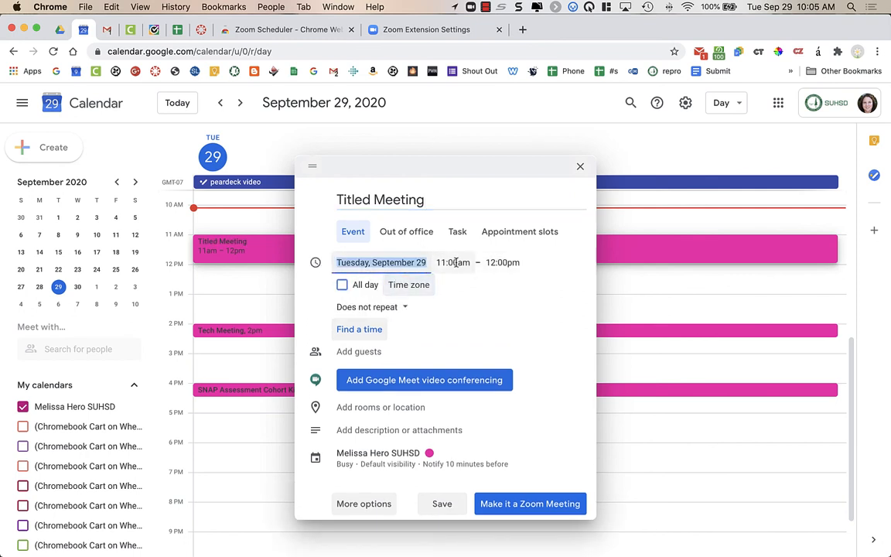
{"action": "left_click", "coordinate": [453, 262]}
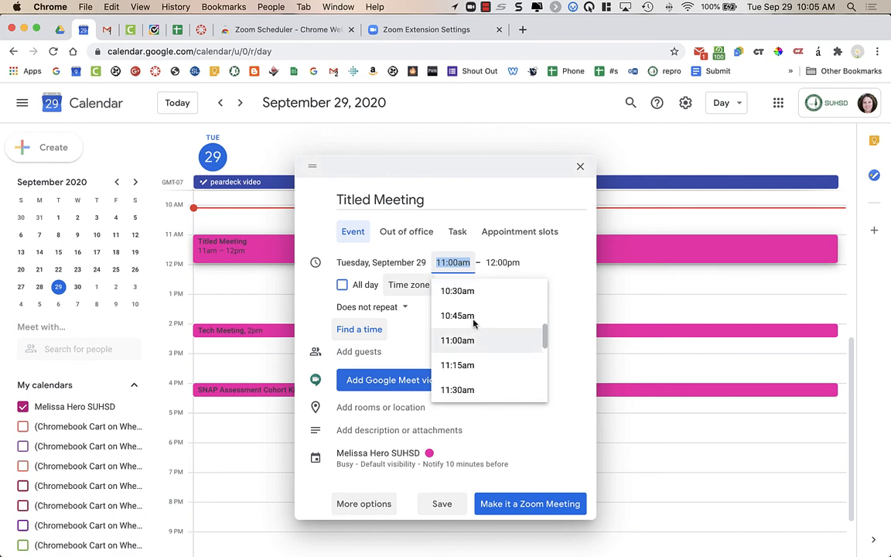
{"action": "left_click", "coordinate": [456, 315]}
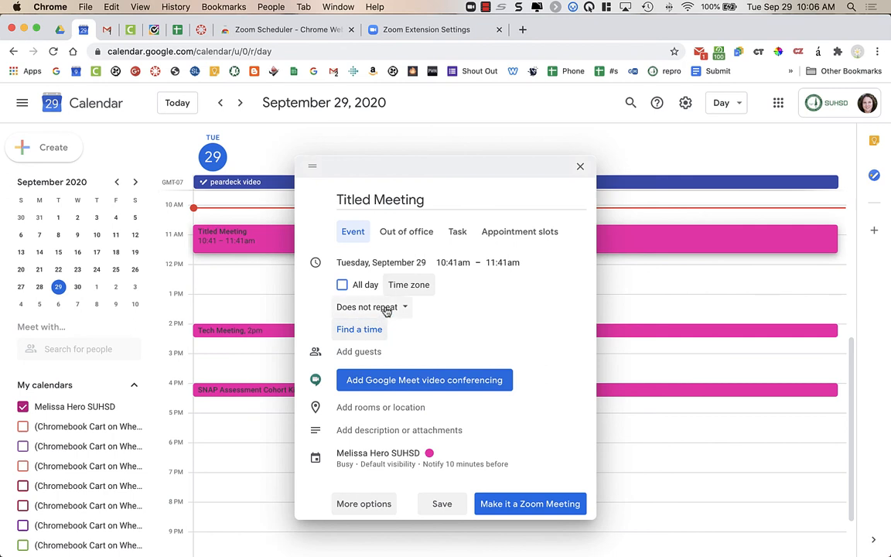
{"action": "left_click", "coordinate": [367, 306]}
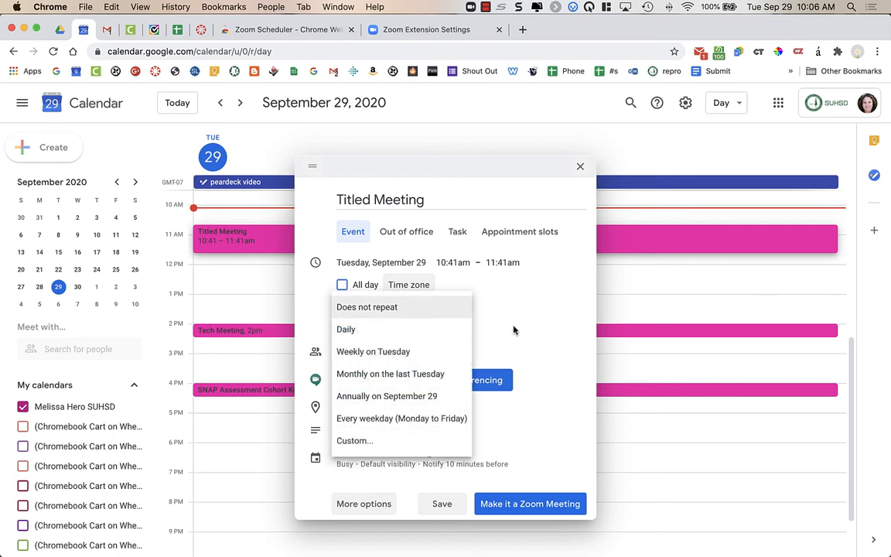
{"action": "left_click", "coordinate": [366, 306]}
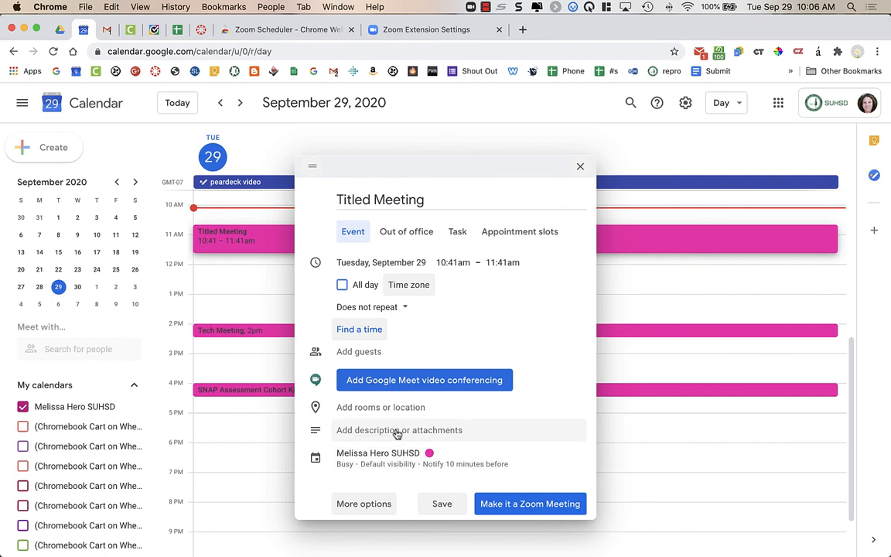
Open the event's 'Add description or attachments' field, leaving it empty
{"action": "left_click", "coordinate": [398, 430]}
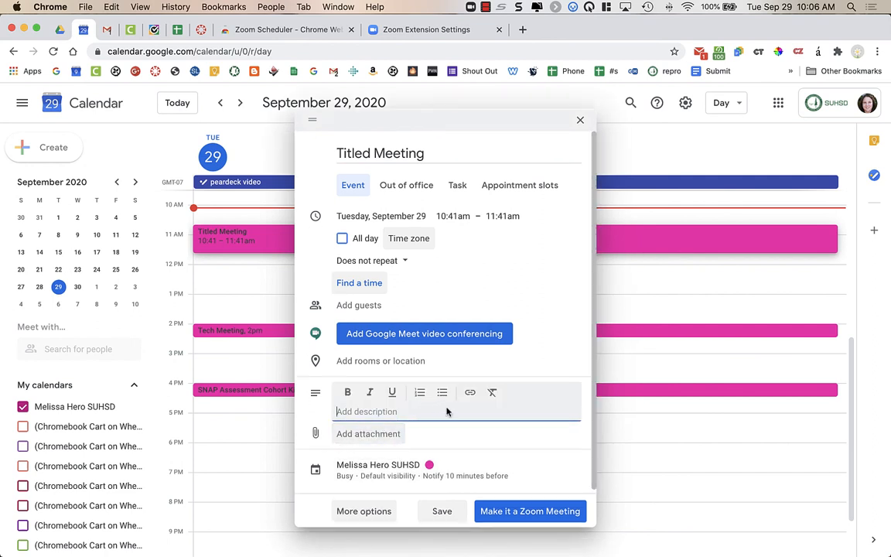
{"action": "mouse_move", "coordinate": [456, 409]}
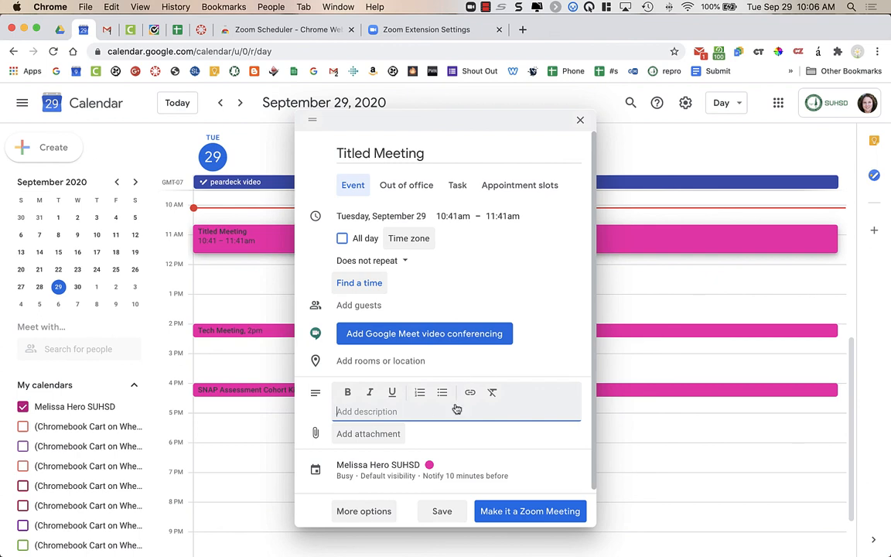
{"action": "mouse_move", "coordinate": [470, 392]}
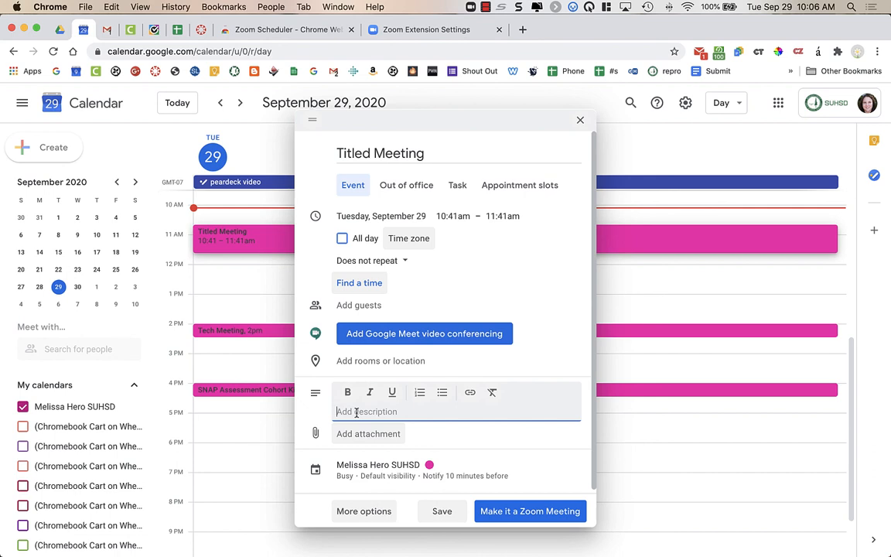
{"action": "mouse_move", "coordinate": [339, 419]}
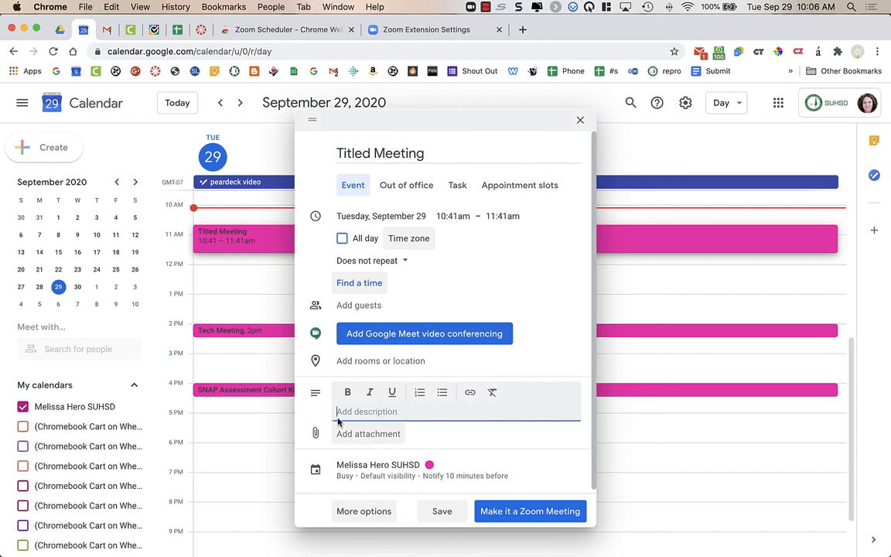
{"action": "mouse_move", "coordinate": [534, 431]}
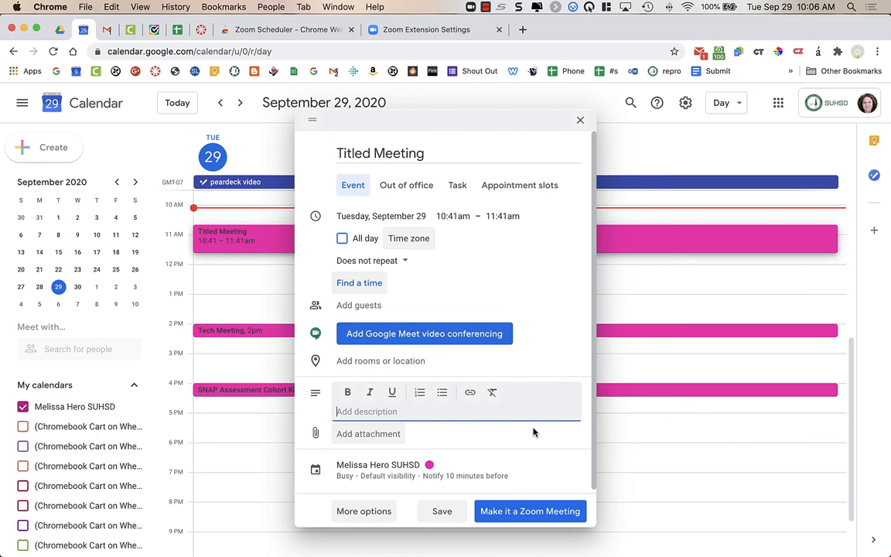
{"action": "mouse_move", "coordinate": [442, 511]}
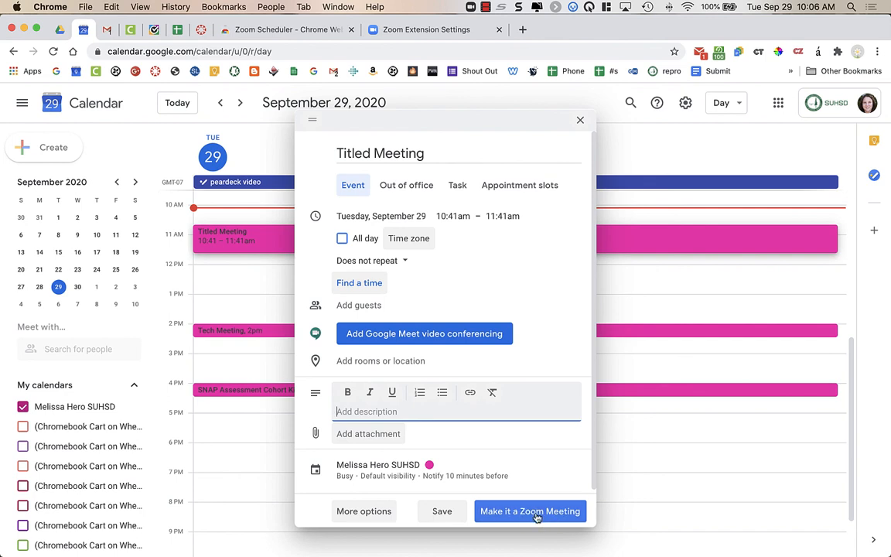
Make Titled Meeting a Zoom meeting and follow its Join Zoom Meeting link
{"action": "left_click", "coordinate": [529, 510]}
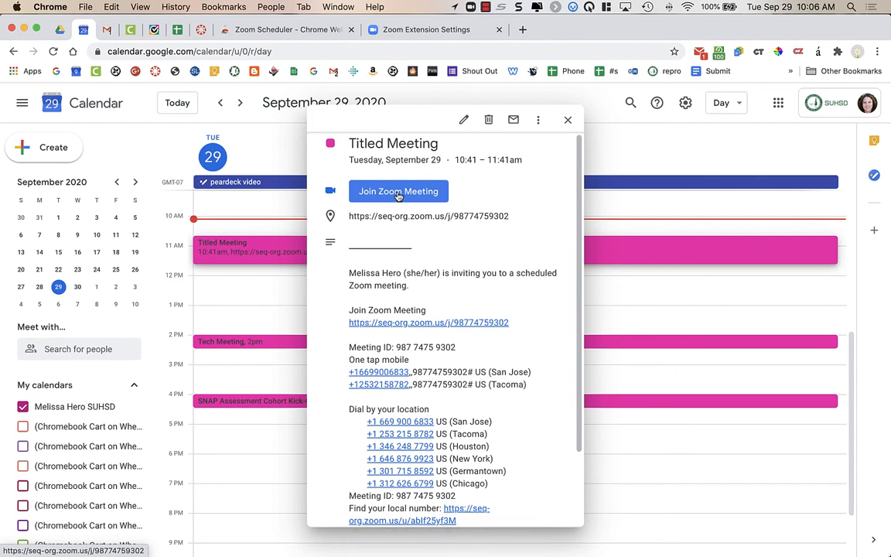
{"action": "left_click", "coordinate": [397, 191]}
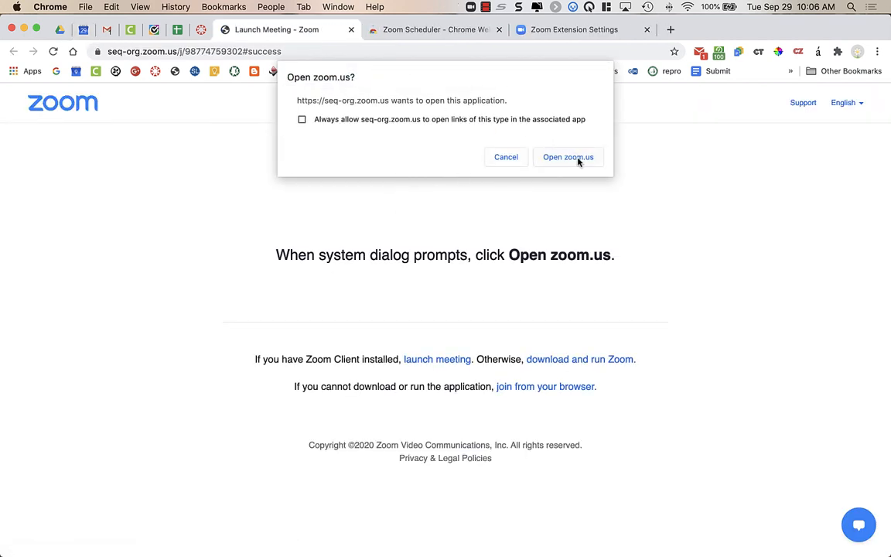
Accept the 'Open zoom.us' prompt to launch the meeting in the Zoom app
{"action": "left_click", "coordinate": [568, 157]}
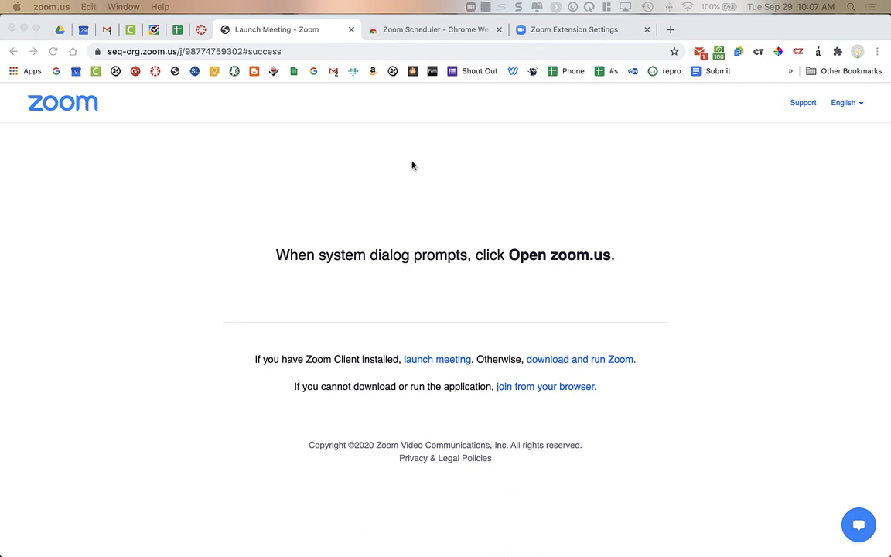
{"action": "mouse_move", "coordinate": [331, 166]}
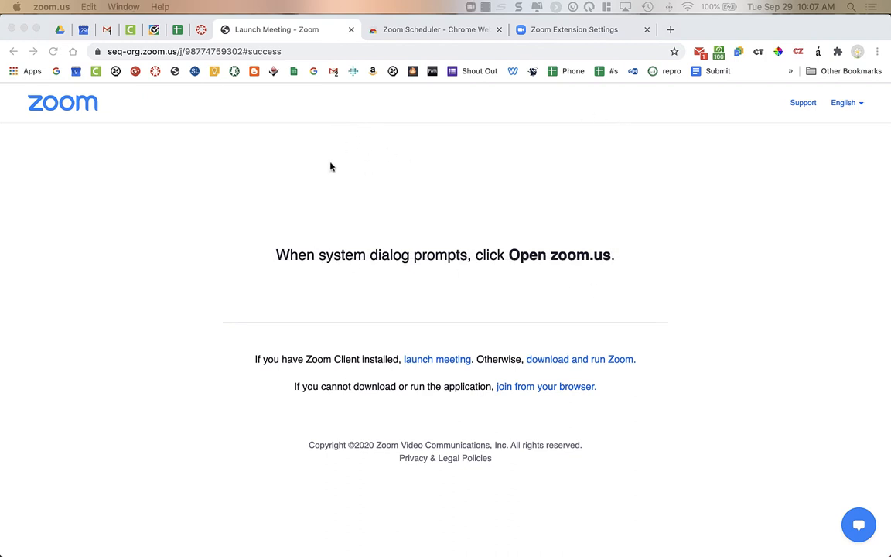
{"action": "mouse_move", "coordinate": [403, 171]}
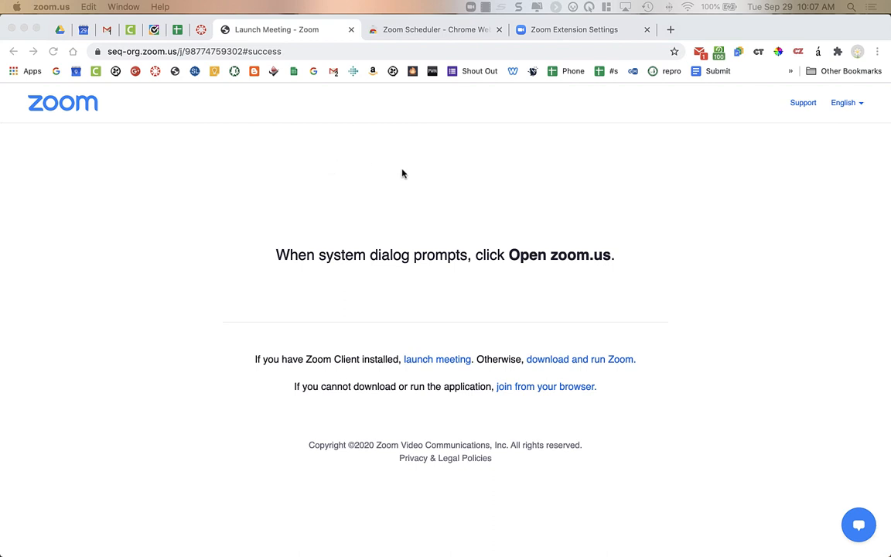
{"action": "mouse_move", "coordinate": [430, 177]}
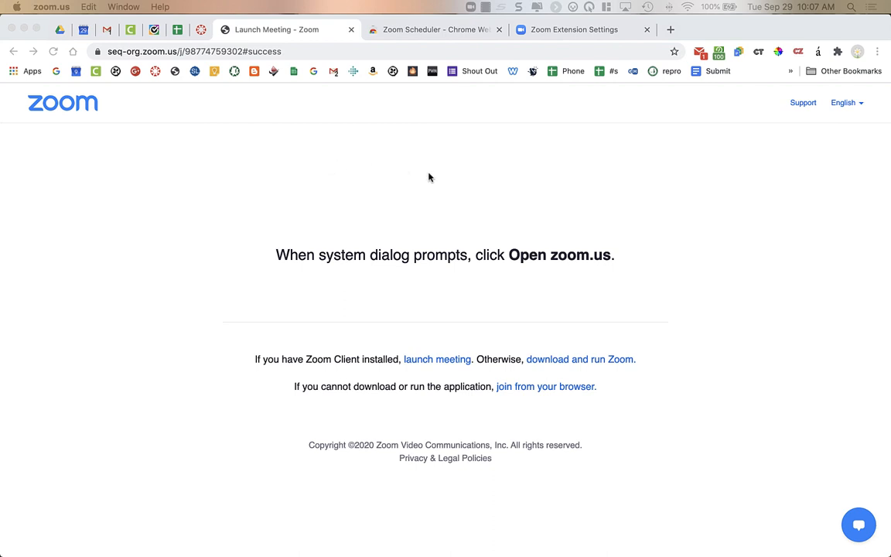
{"action": "mouse_move", "coordinate": [402, 195]}
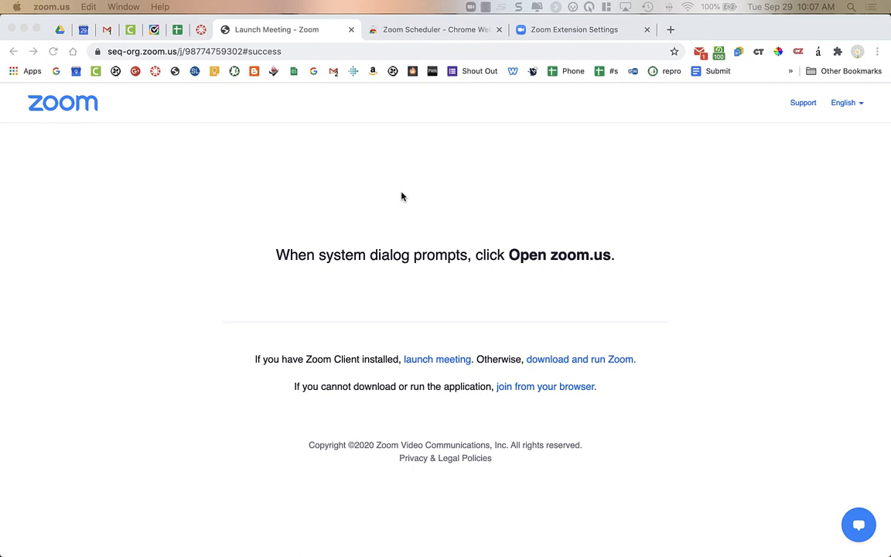